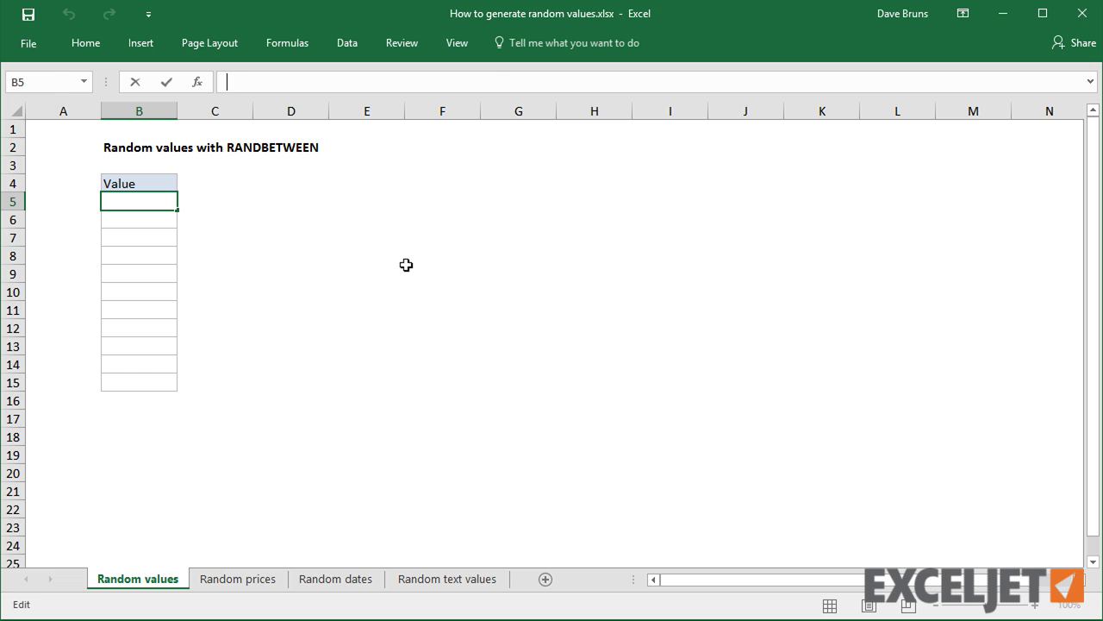
Enter =RANDBETWEEN(1,100) in B5 and copy it down to B15.
{"action": "type", "text": "=randb"}
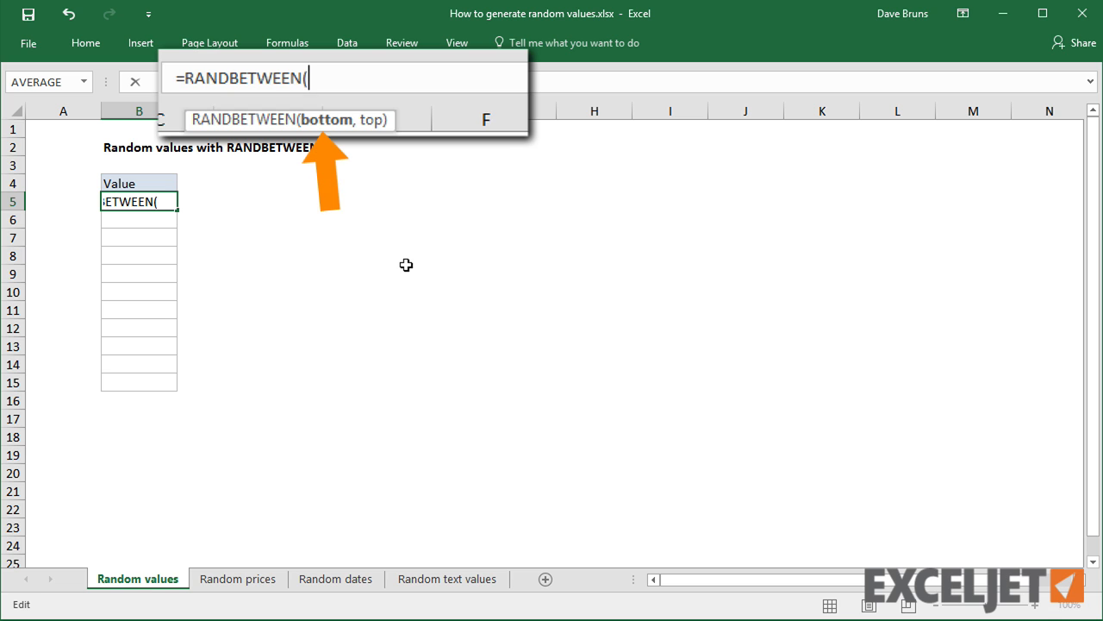
{"action": "type", "text": "1,"}
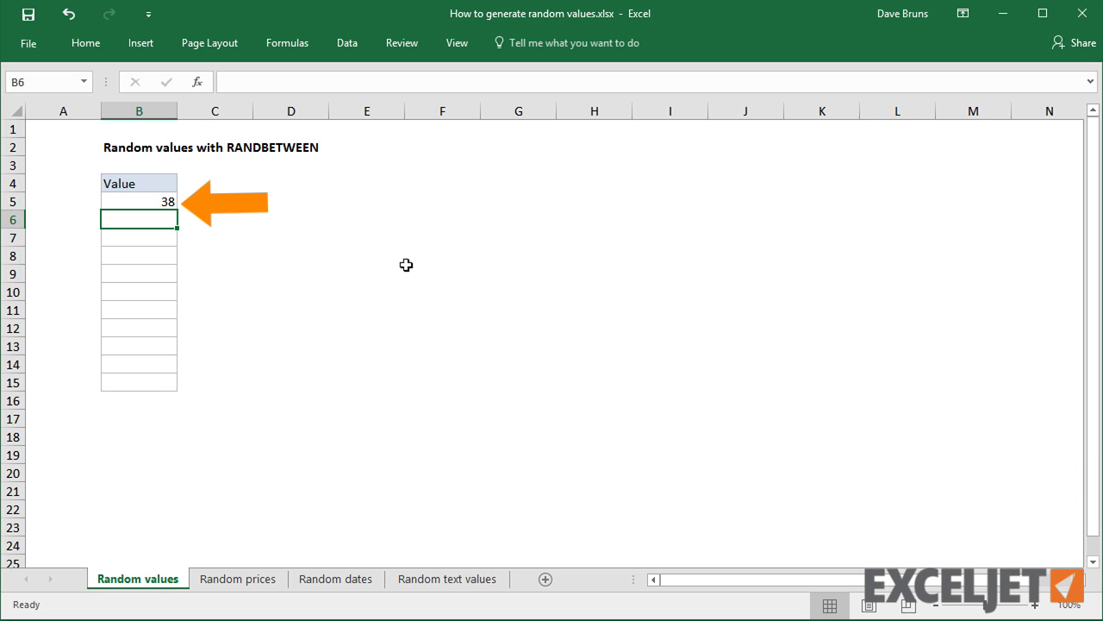
{"action": "left_click", "coordinate": [139, 200]}
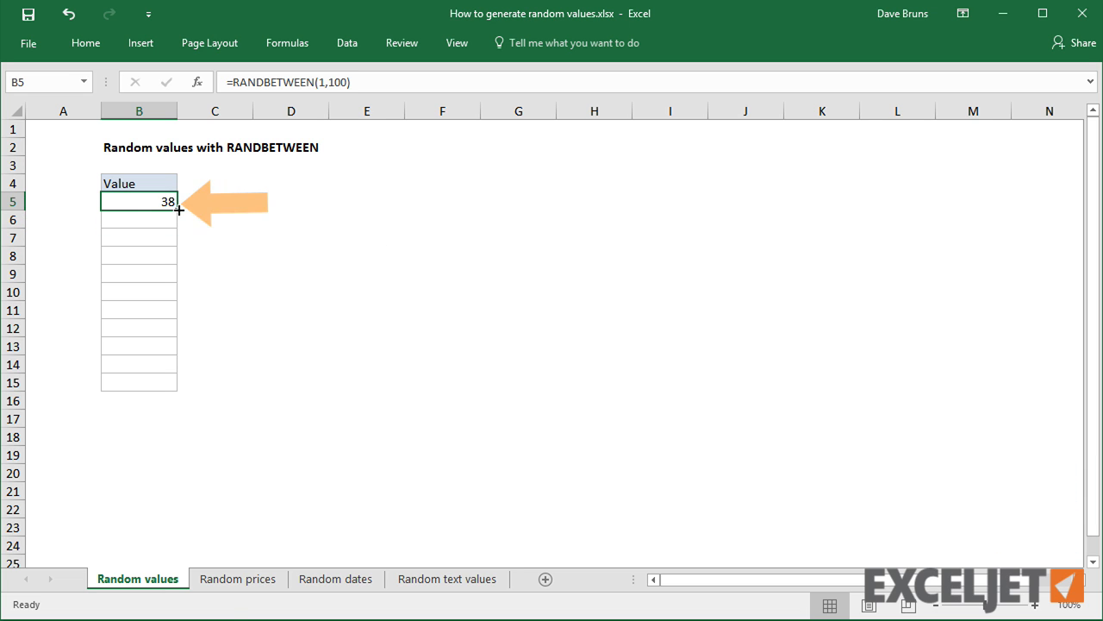
{"action": "left_click_drag", "start_coordinate": [179, 210], "coordinate": [158, 392]}
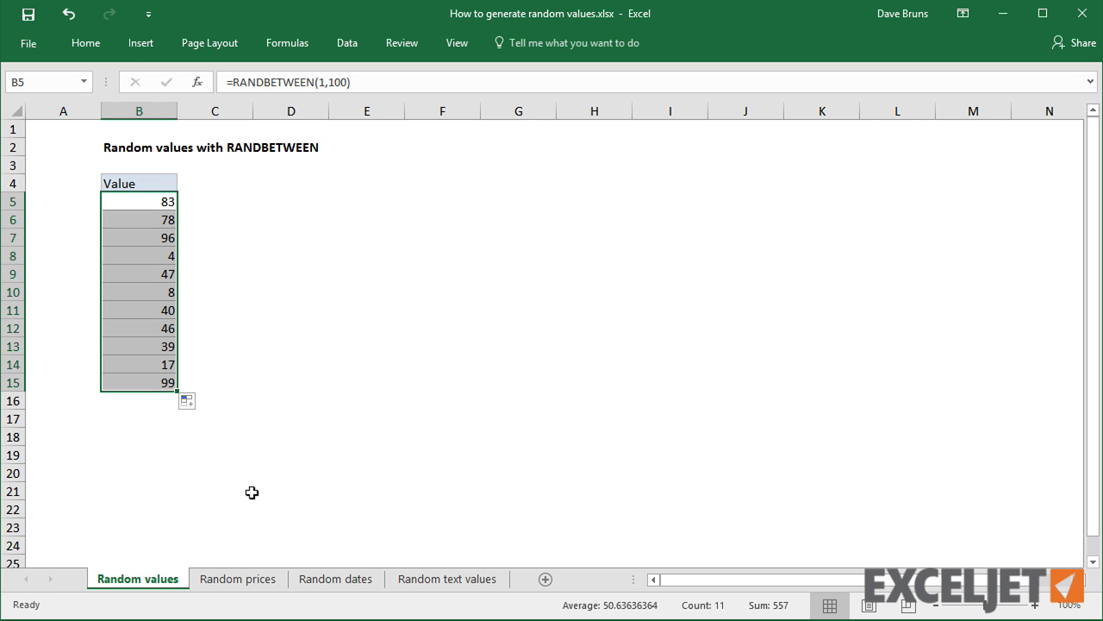
{"action": "mouse_move", "coordinate": [145, 420]}
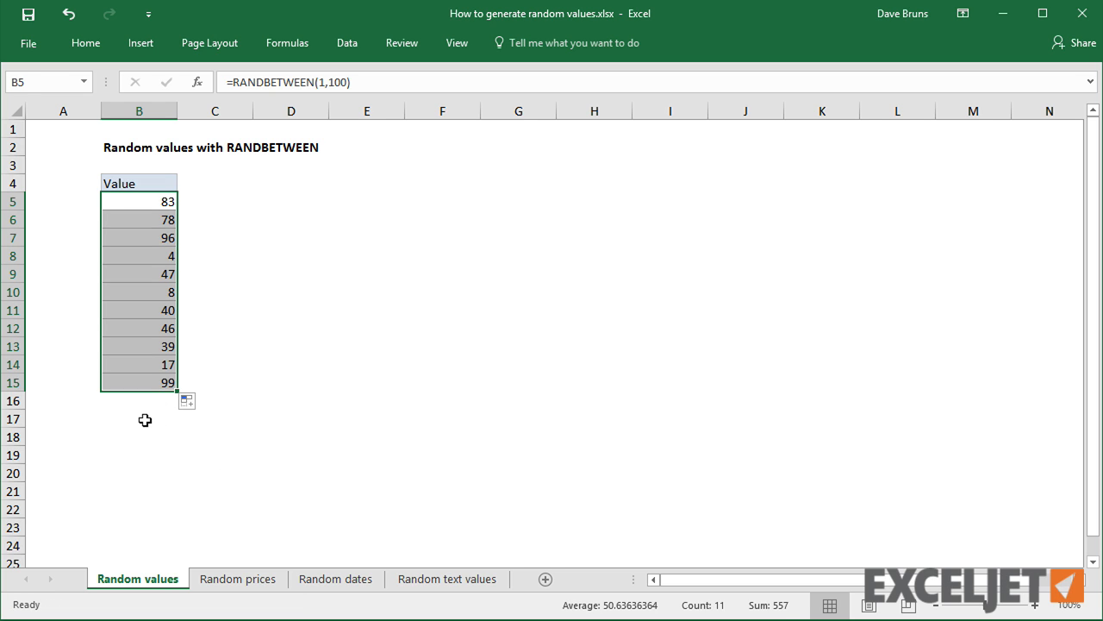
{"action": "left_click", "coordinate": [139, 418]}
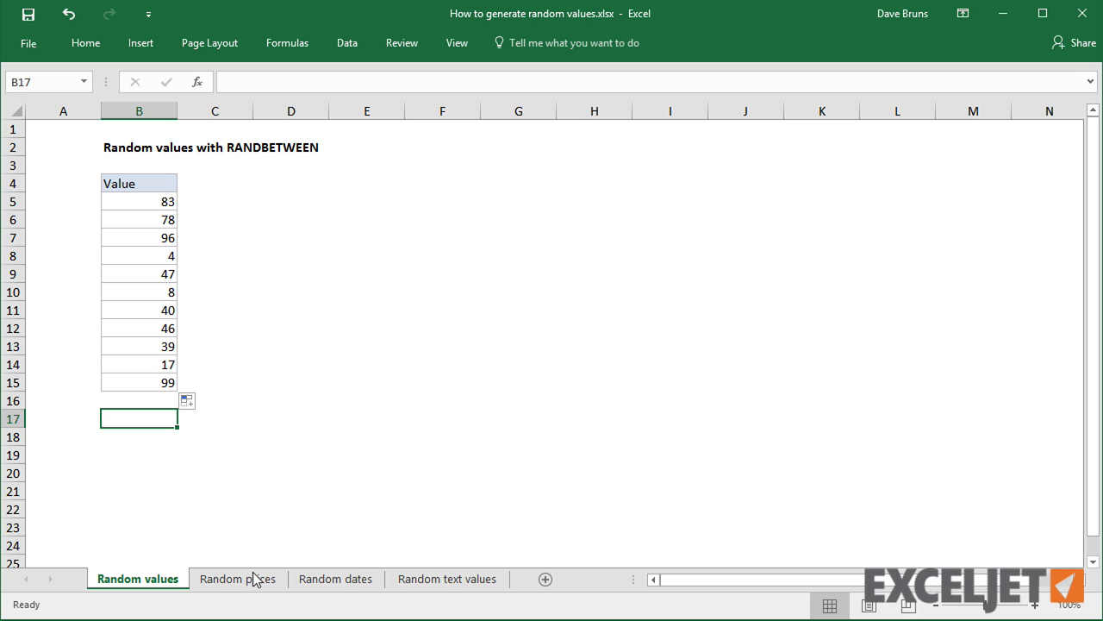
On the Random prices sheet, enter =RANDBETWEEN(10,50) in all selected price cells.
{"action": "left_click", "coordinate": [238, 578]}
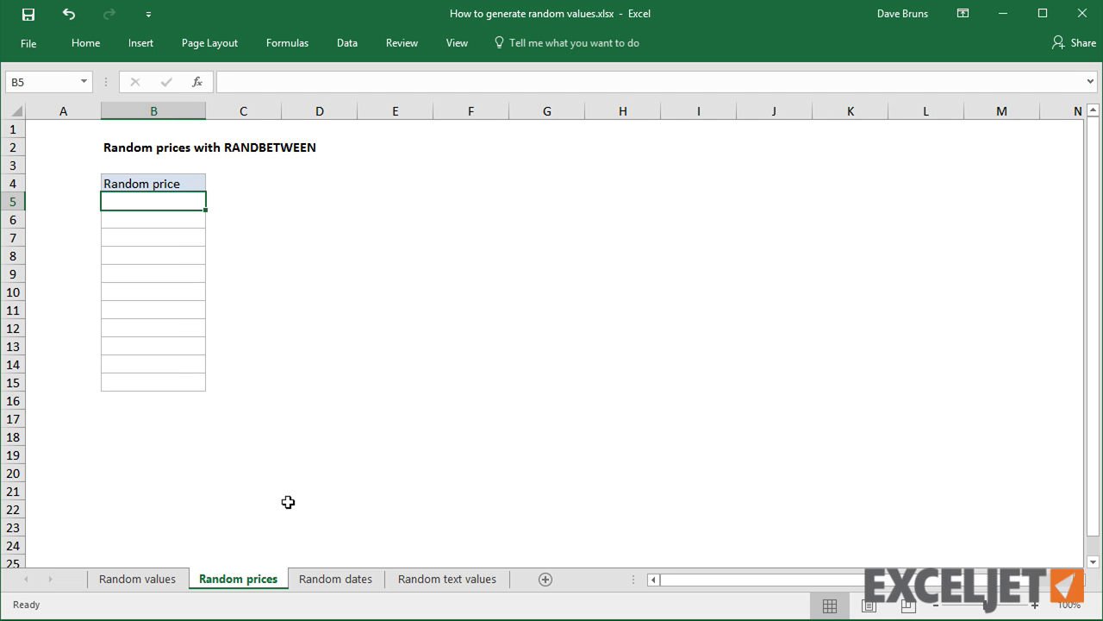
{"action": "mouse_move", "coordinate": [292, 497]}
{"action": "type", "text": "="}
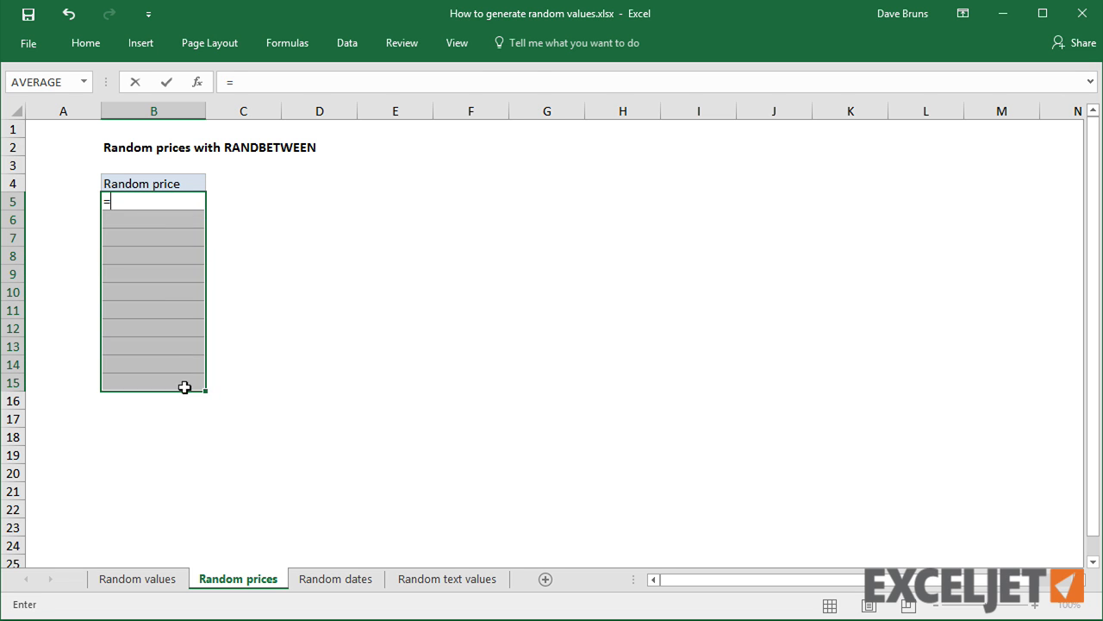
{"action": "type", "text": "rand"}
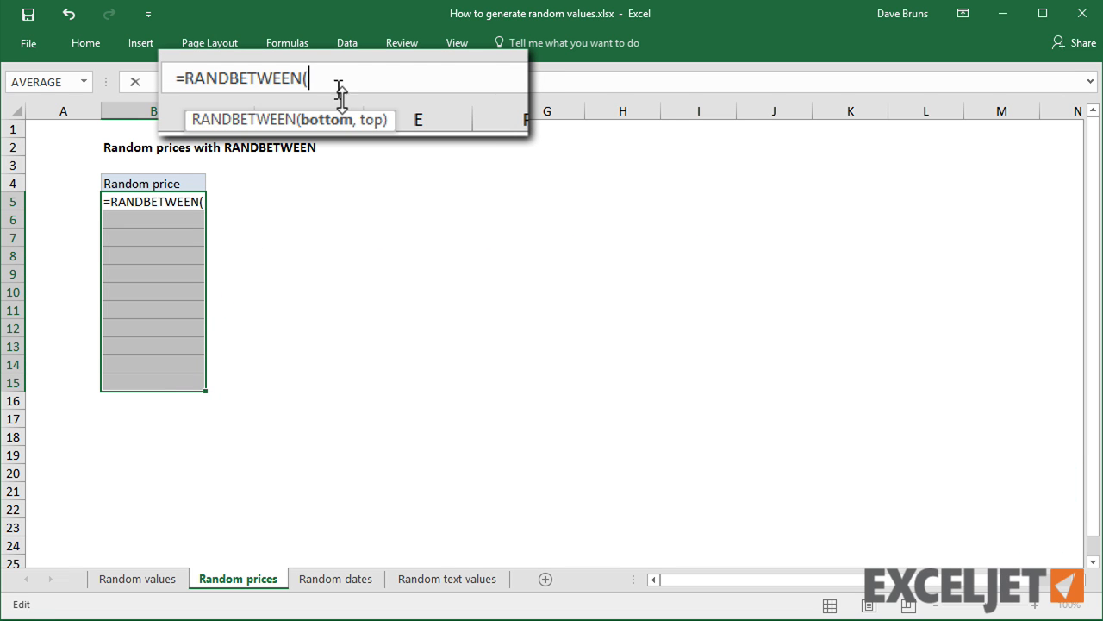
{"action": "type", "text": "10,5"}
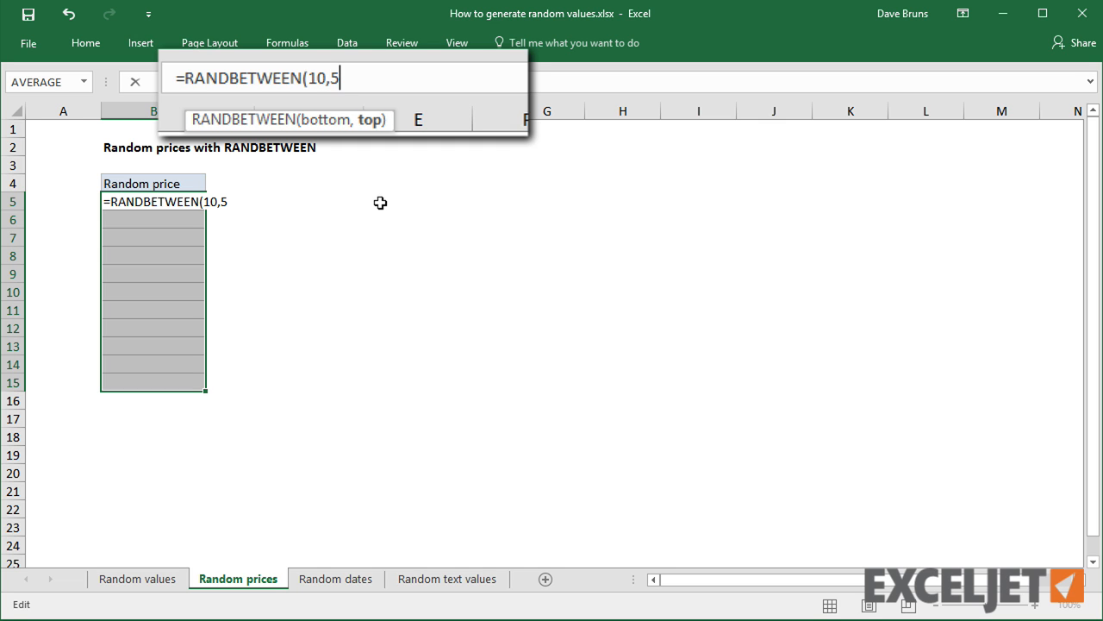
{"action": "key", "text": "ctrl+enter"}
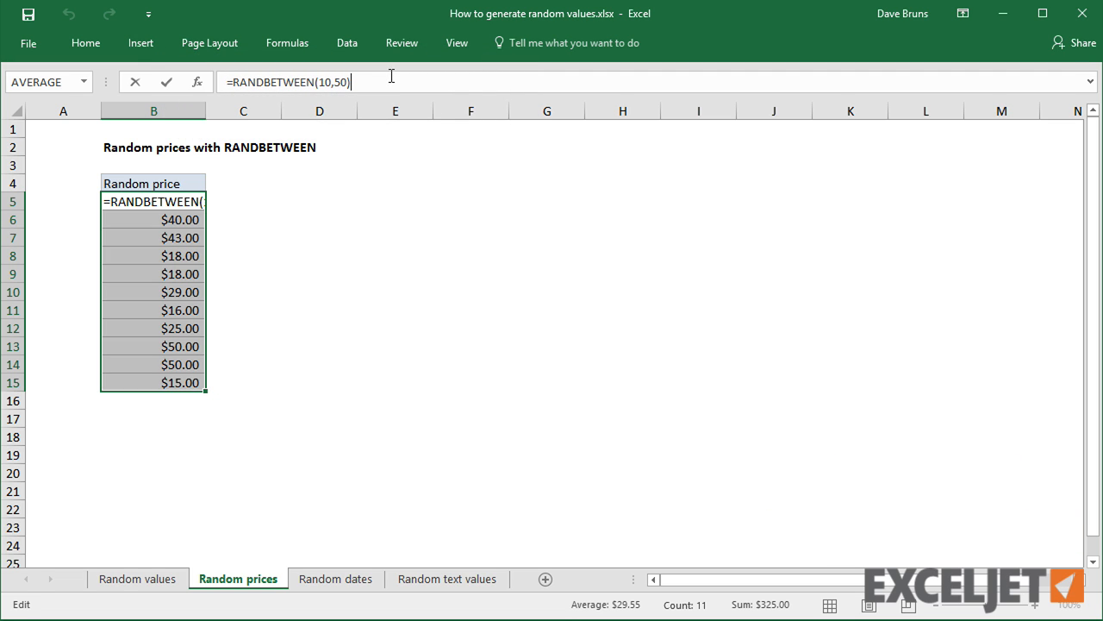
Subtract .05 in the formula so every price ends in .95.
{"action": "type", "text": "-"}
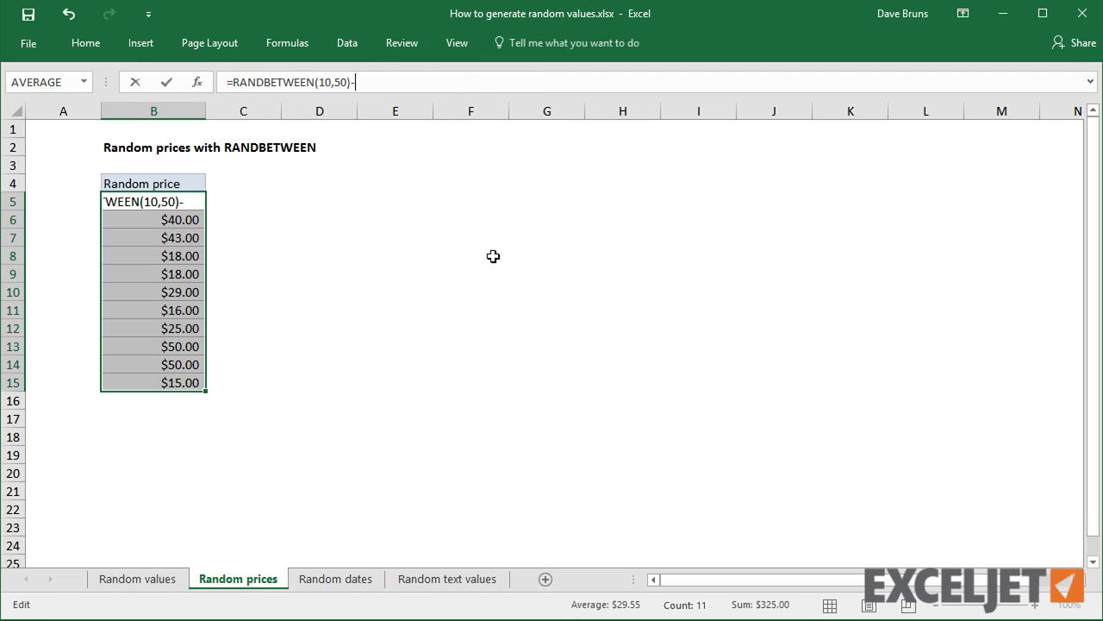
{"action": "type", "text": ".05"}
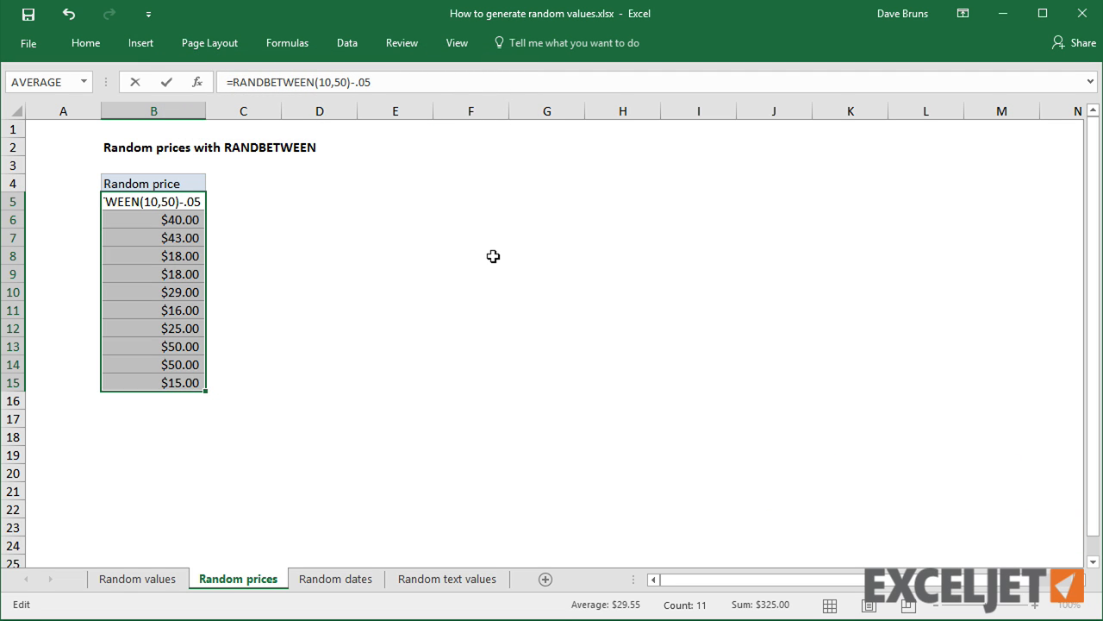
{"action": "key", "text": "ctrl+enter"}
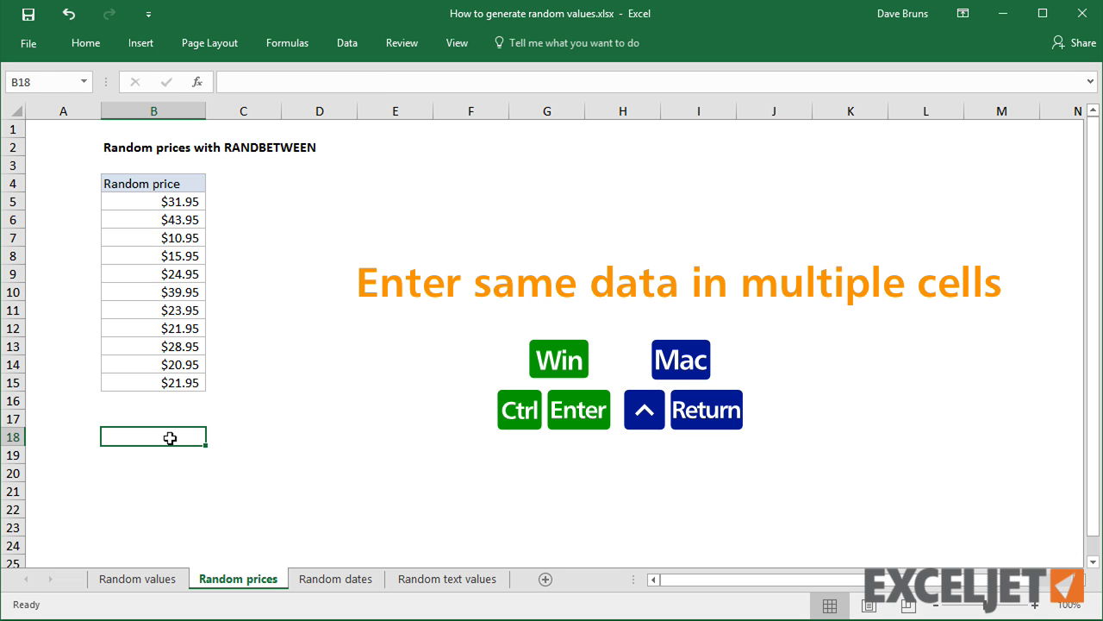
{"action": "mouse_move", "coordinate": [432, 449]}
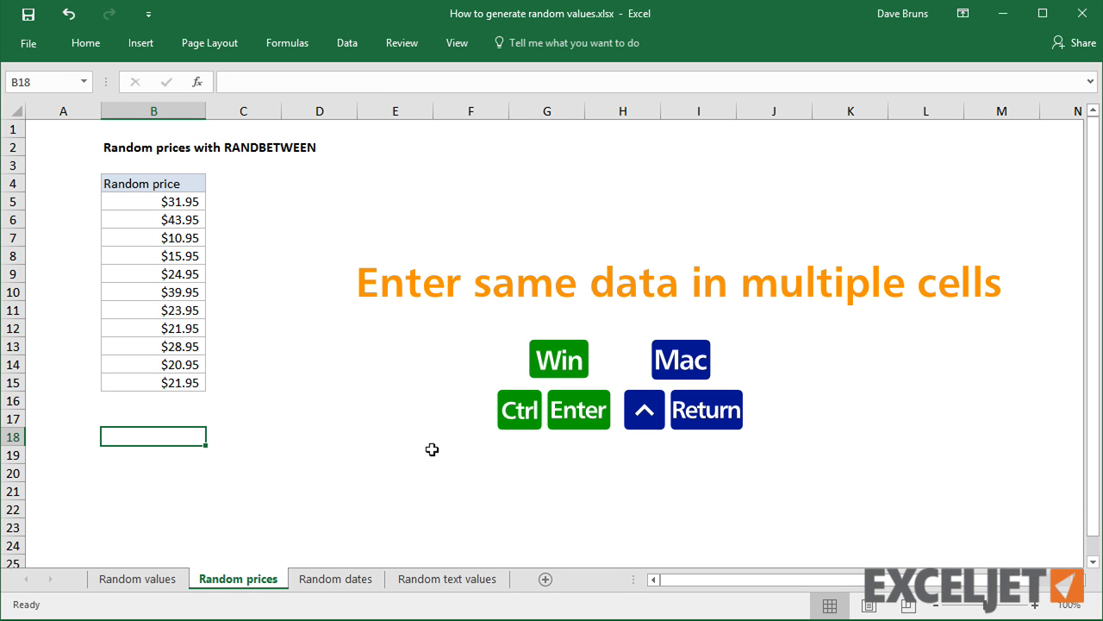
On the Random dates sheet, enter =RANDBETWEEN(DATE(2017,1,1),DATE(2017,6,30)) in B5.
{"action": "left_click", "coordinate": [335, 579]}
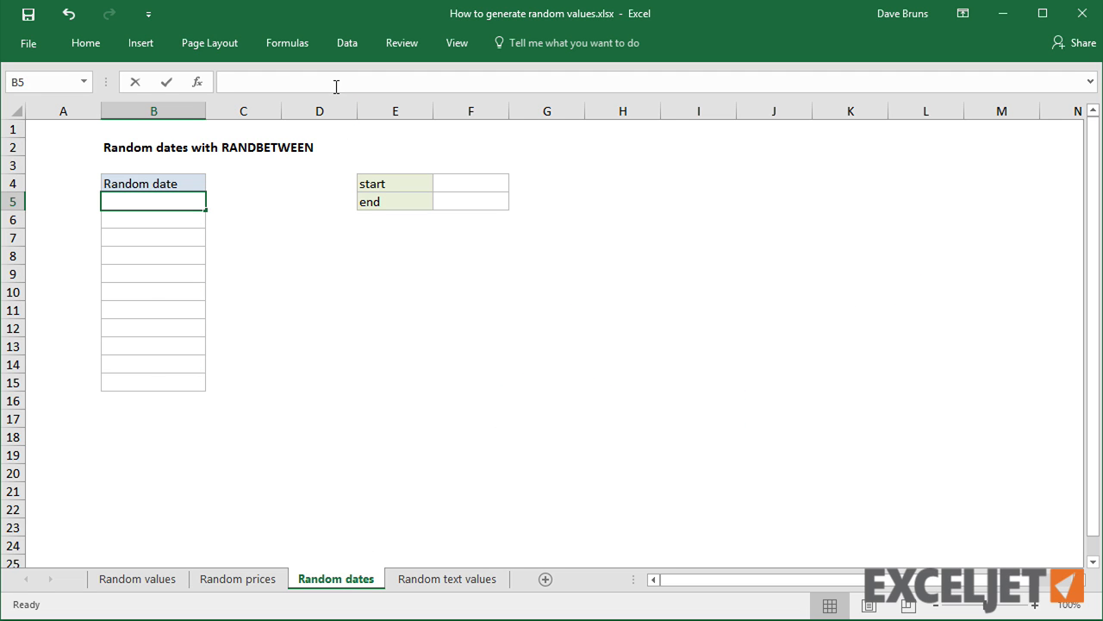
{"action": "type", "text": "=rand"}
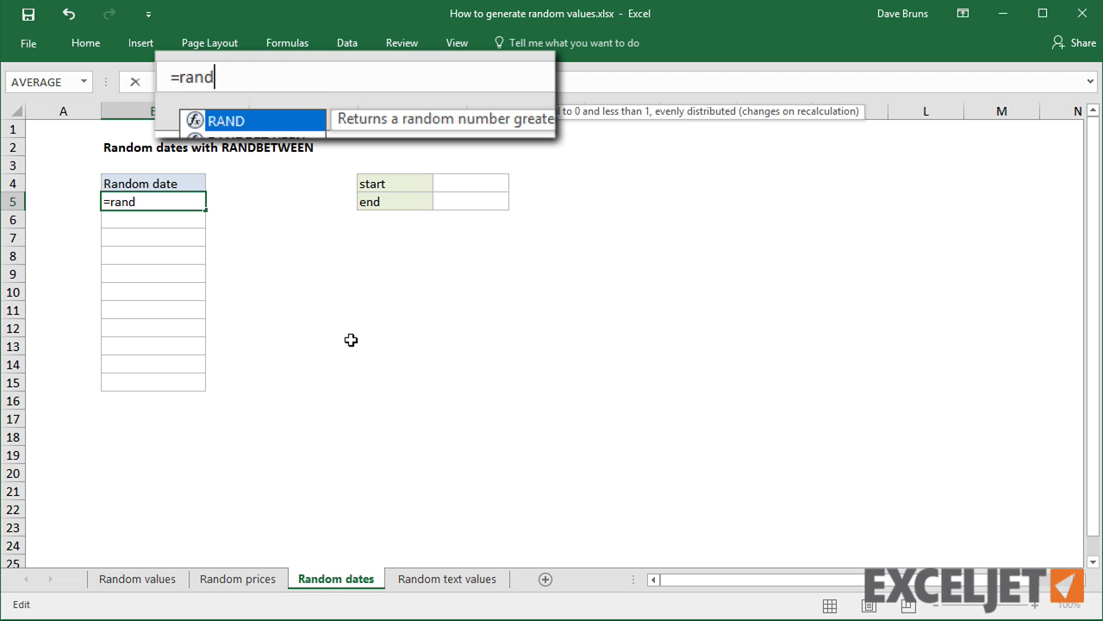
{"action": "type", "text": "RANDBETWEEN(da"}
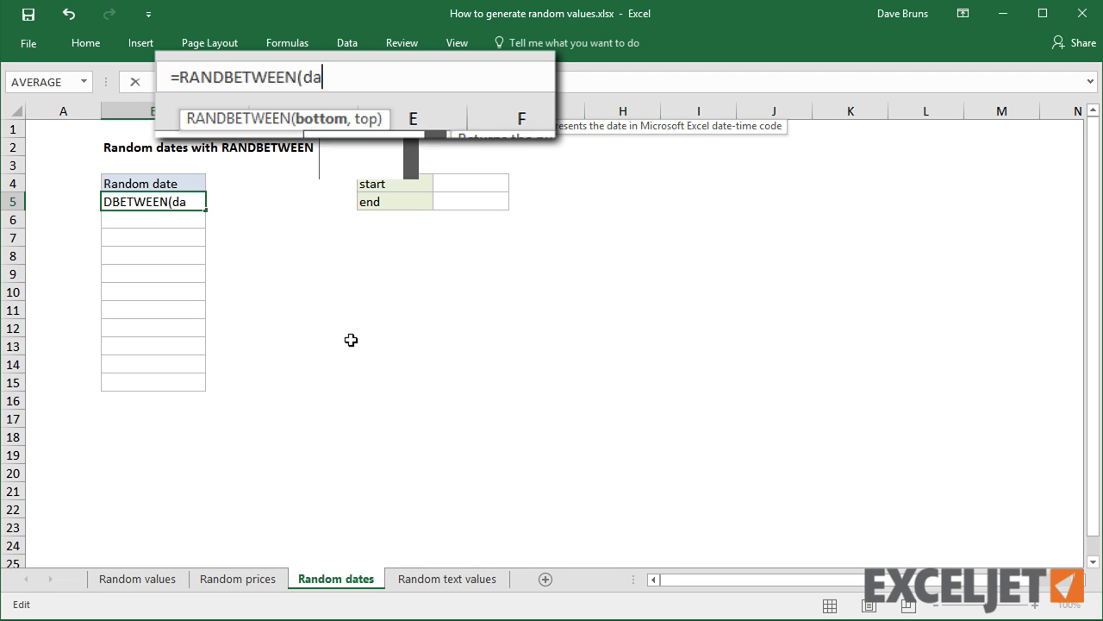
{"action": "type", "text": "date(201"}
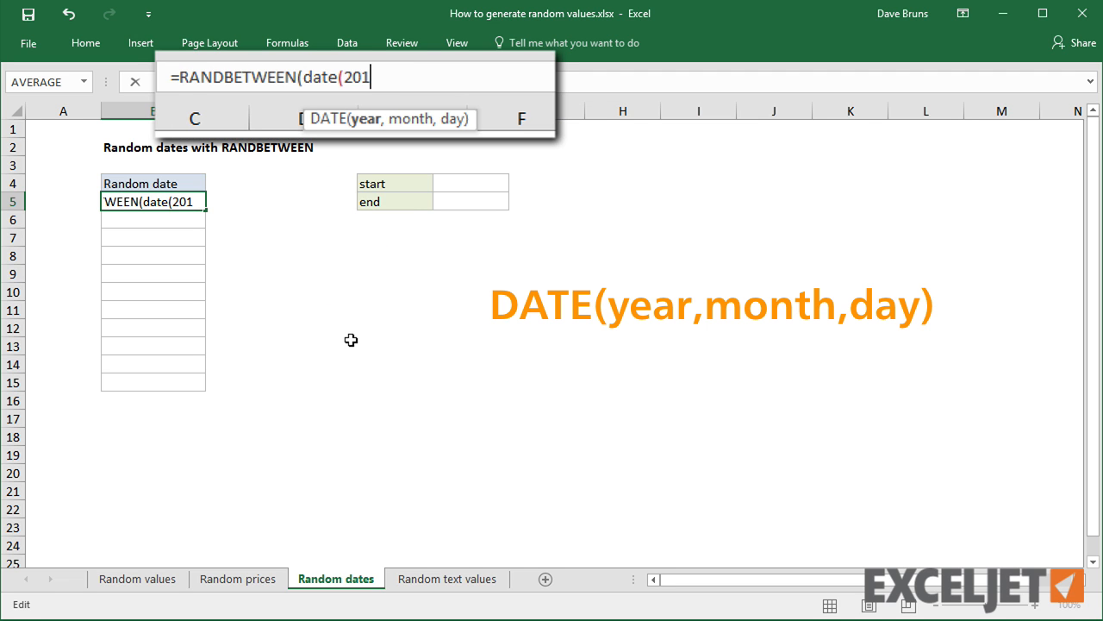
{"action": "type", "text": "7,1,1"}
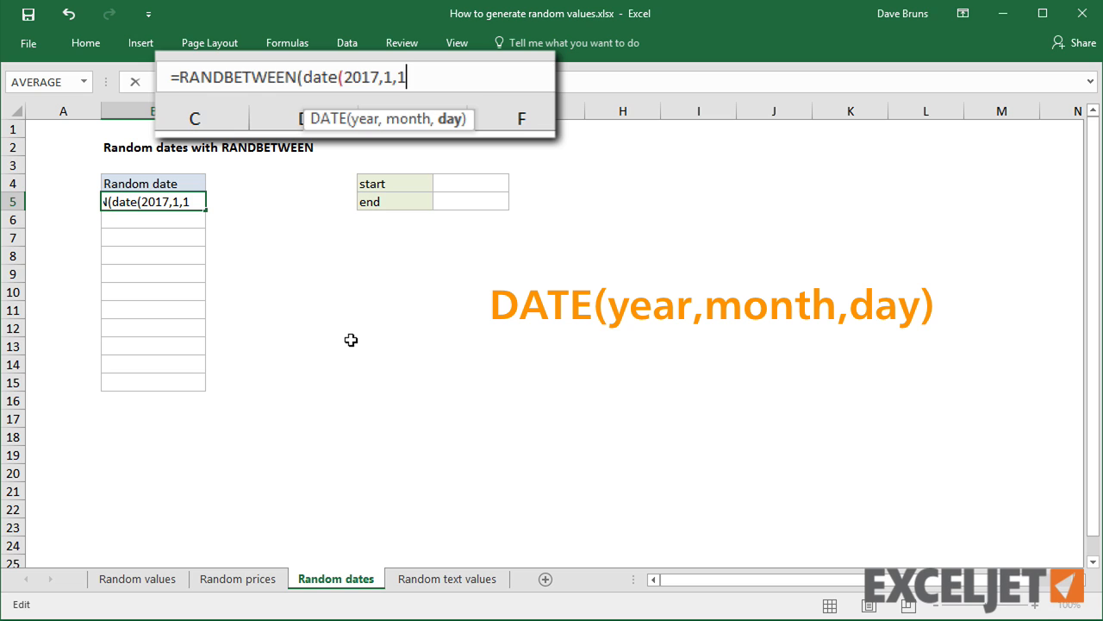
{"action": "type", "text": "),date(201"}
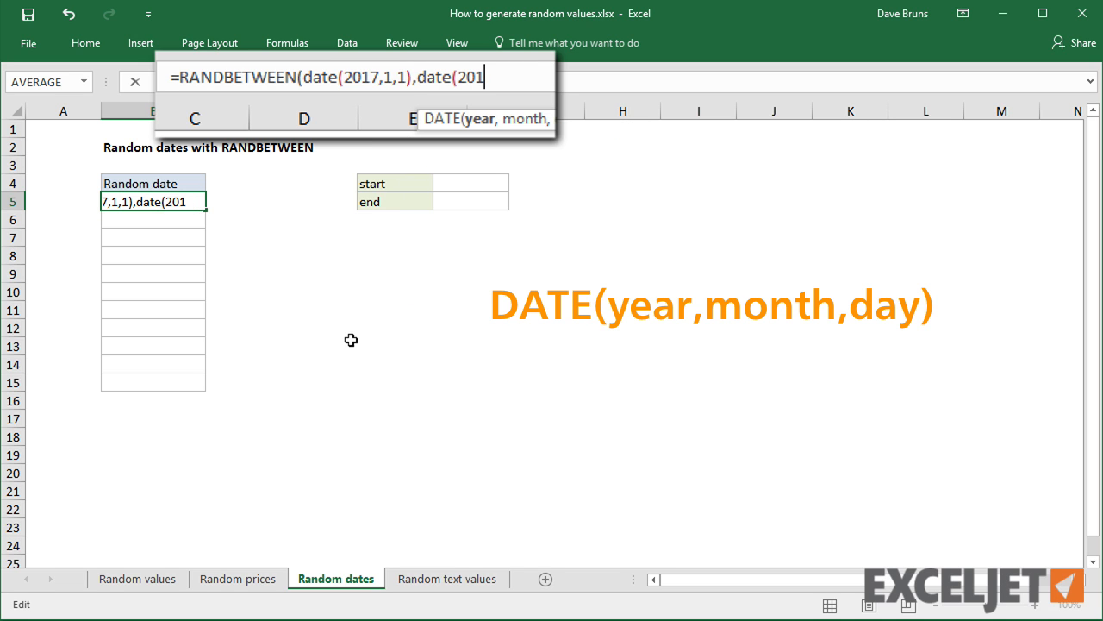
{"action": "type", "text": "7,6"}
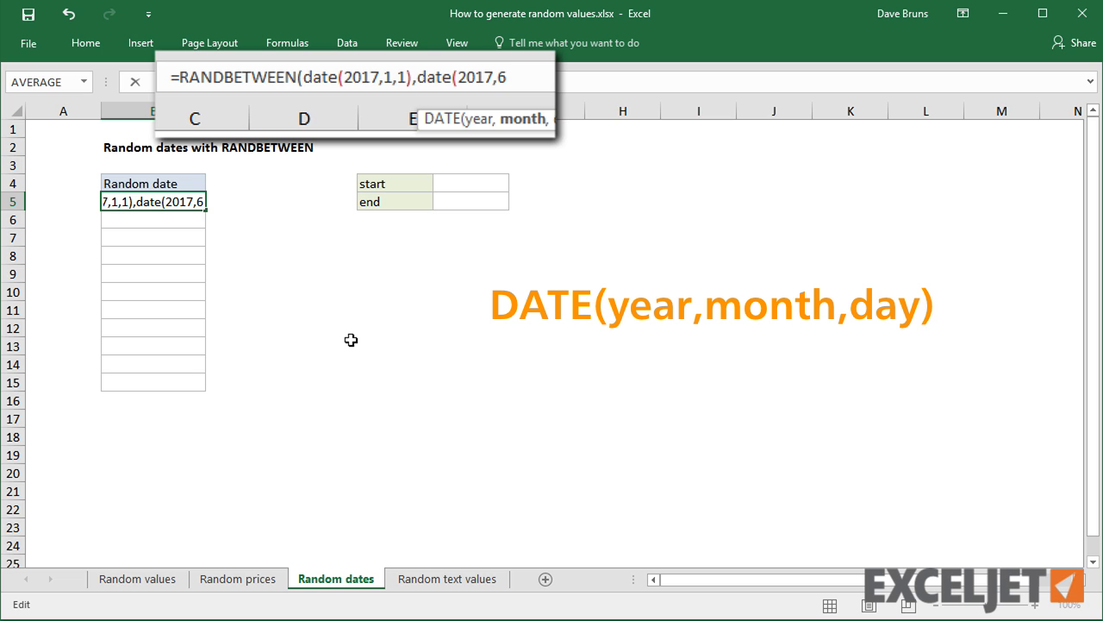
{"action": "type", "text": "30))"}
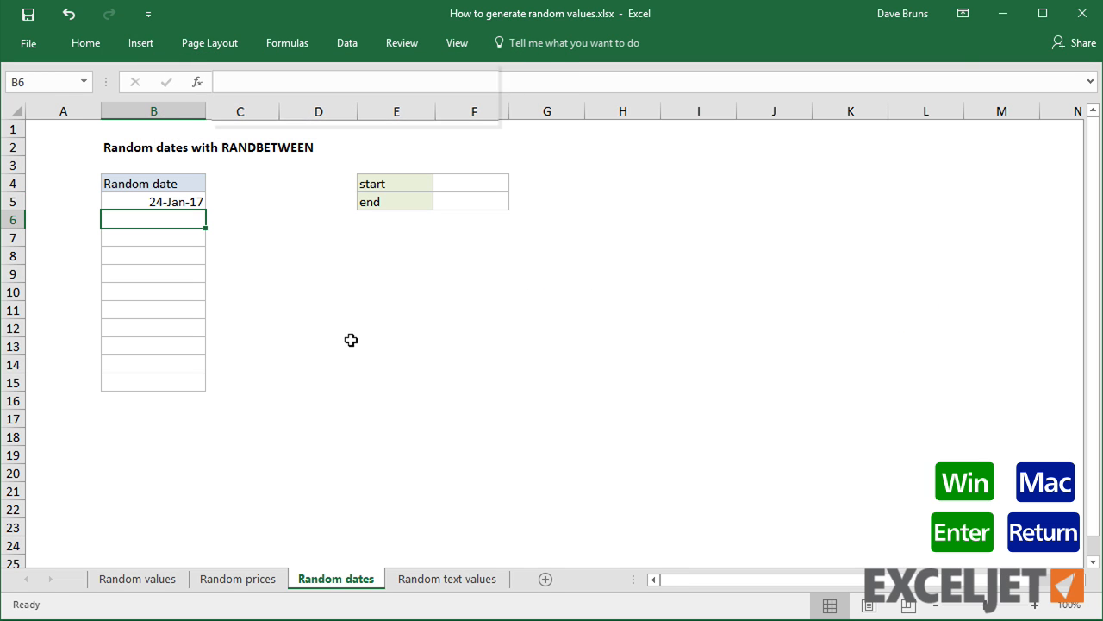
{"action": "left_click", "coordinate": [153, 201]}
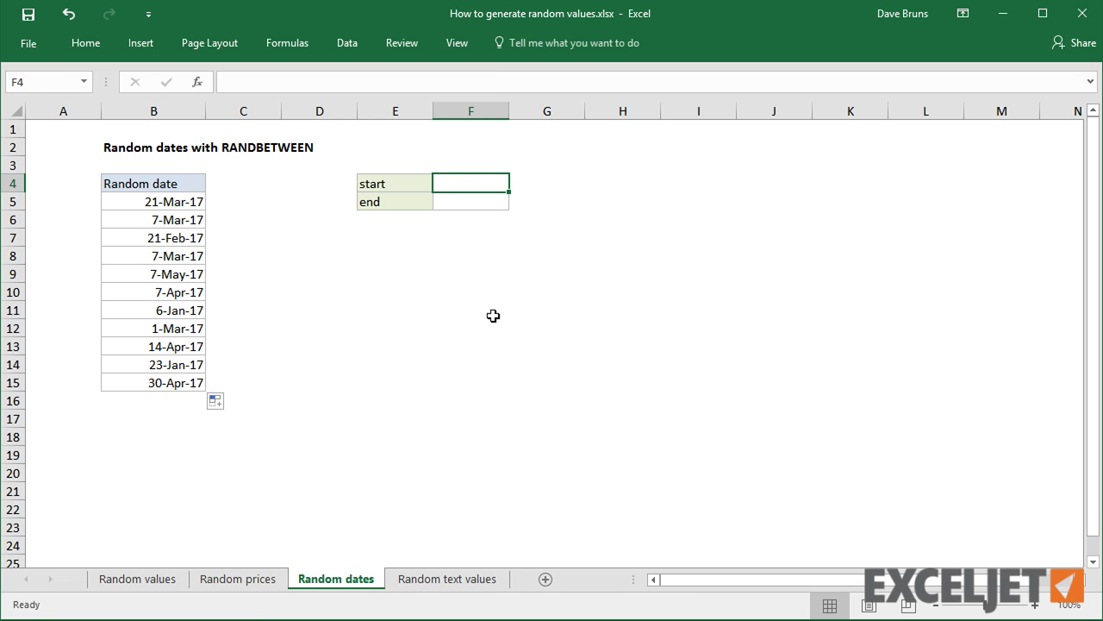
Point the date formula at absolute bounds $F$4 and $F$5, then change the start to 3/1.
{"action": "type", "text": "1-Jan-17"}
{"action": "left_click", "coordinate": [470, 202]}
{"action": "type", "text": "30-Jun-17"}
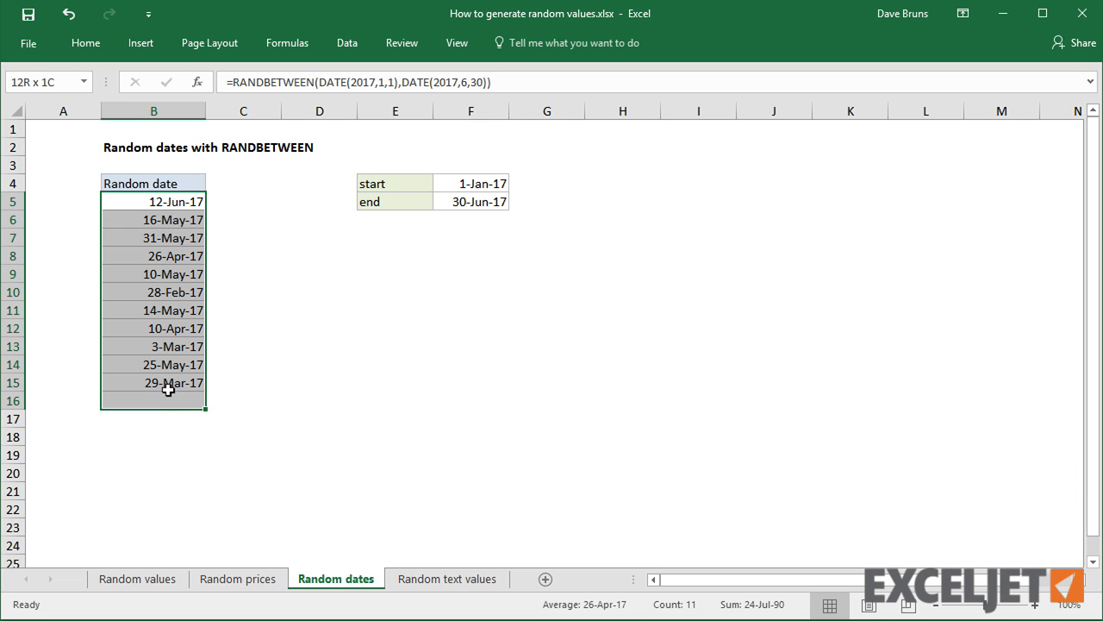
{"action": "double_click", "coordinate": [153, 201]}
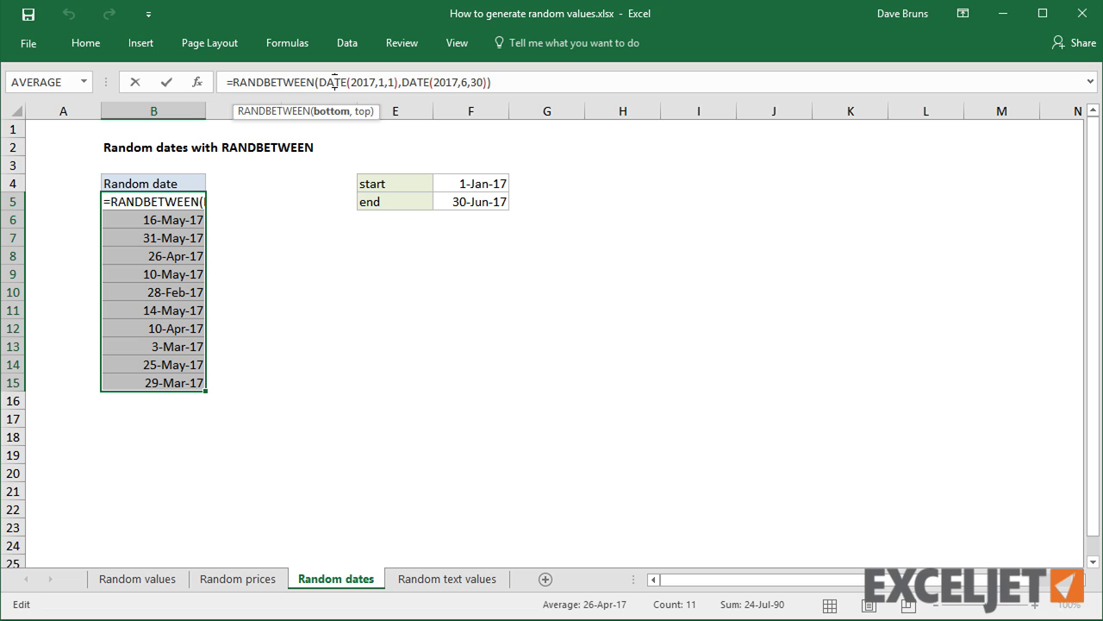
{"action": "left_click", "coordinate": [470, 182]}
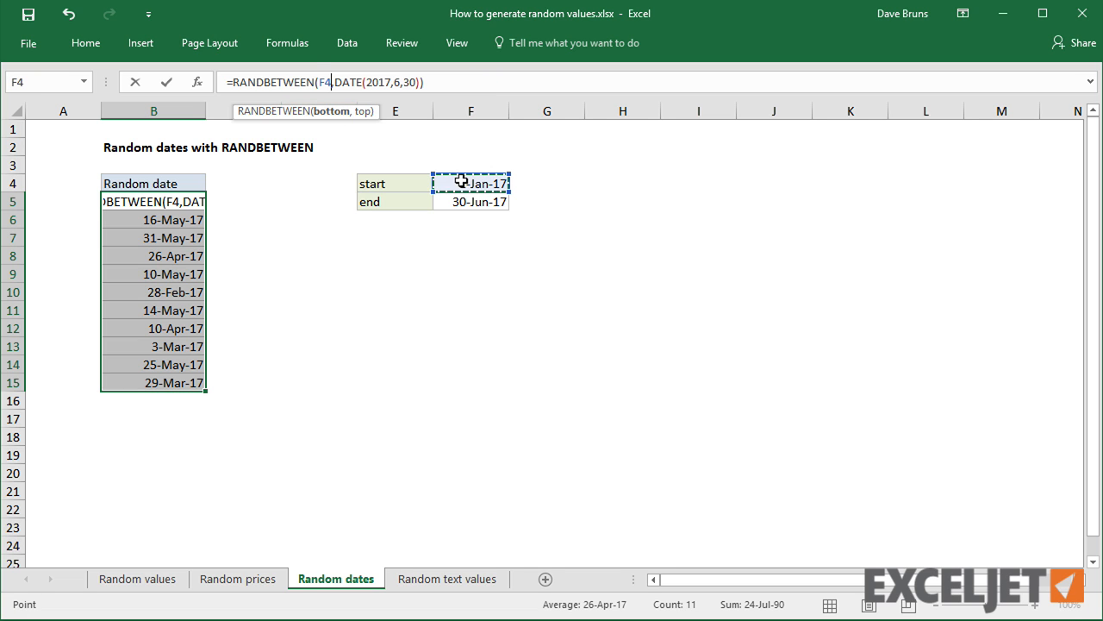
{"action": "key", "text": "f4"}
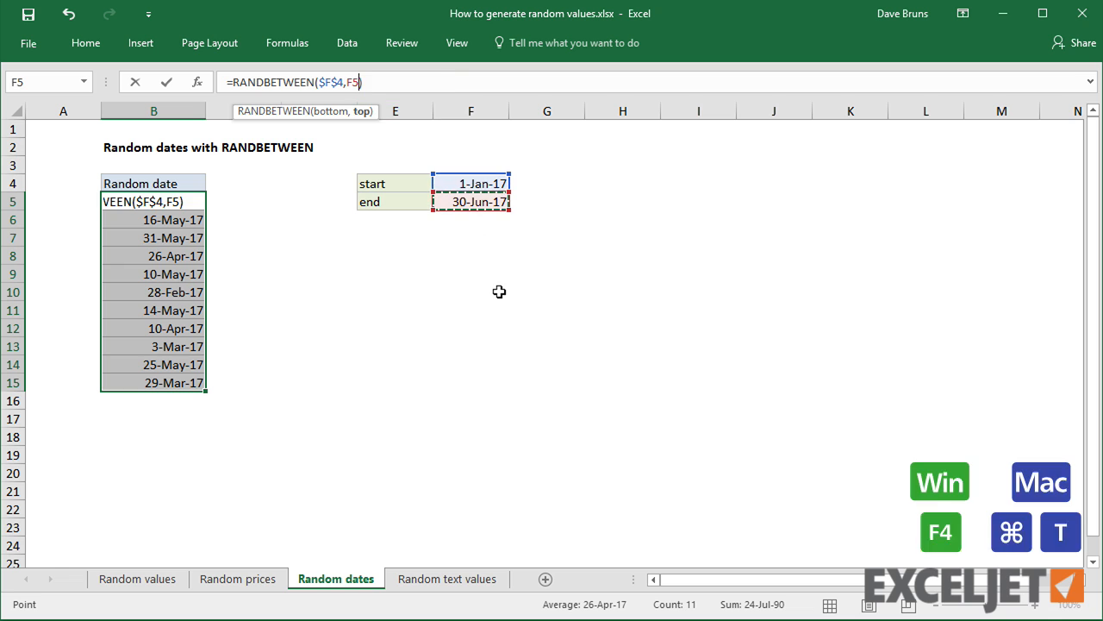
{"action": "key", "text": "f4"}
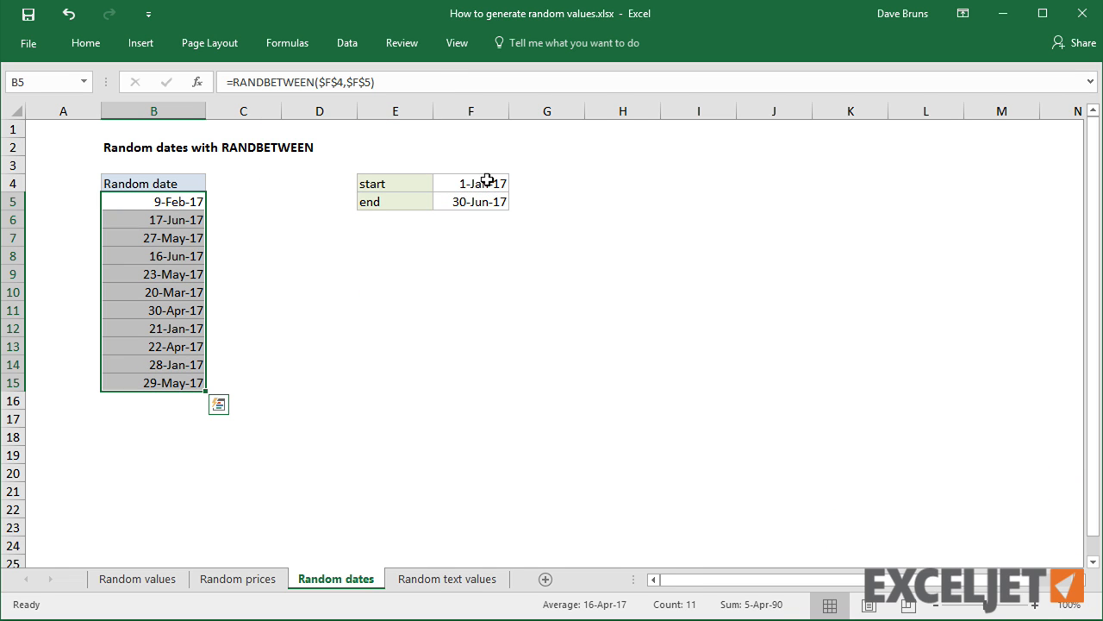
{"action": "type", "text": "3/"}
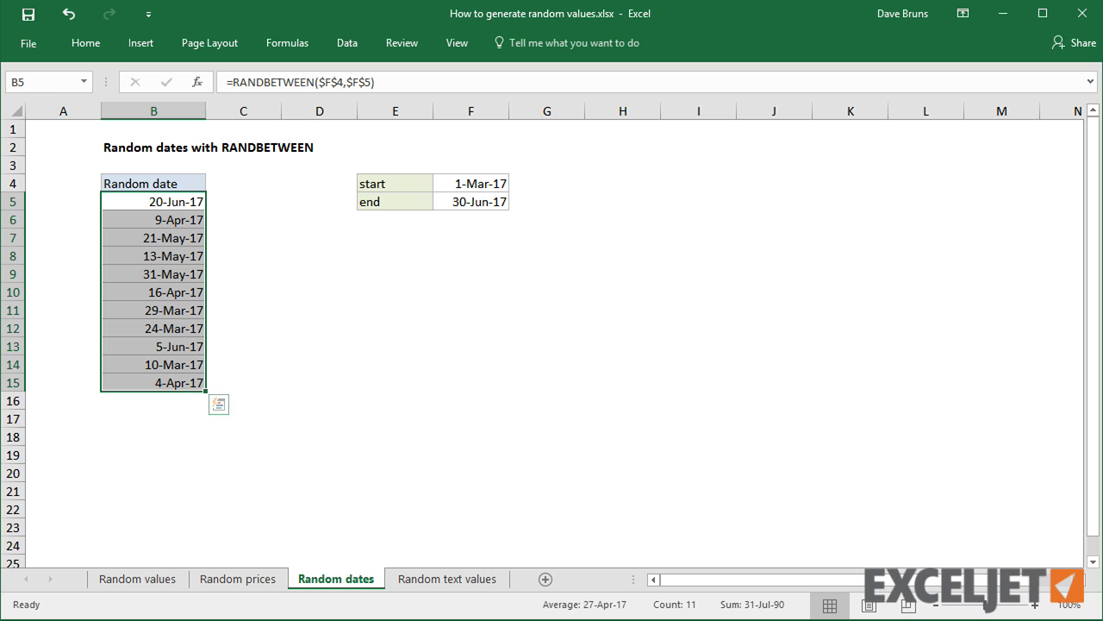
Wrap the date formula as WORKDAY(RANDBETWEEN($F$4,$F$5),1) in all date cells.
{"action": "type", "text": "w"}
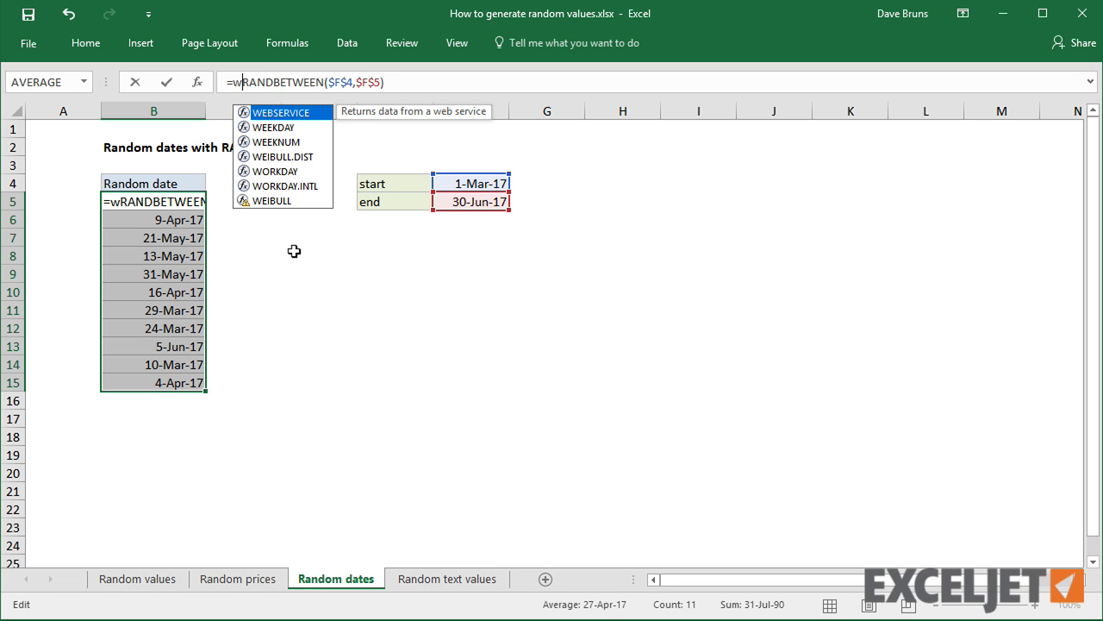
{"action": "type", "text": "orkday"}
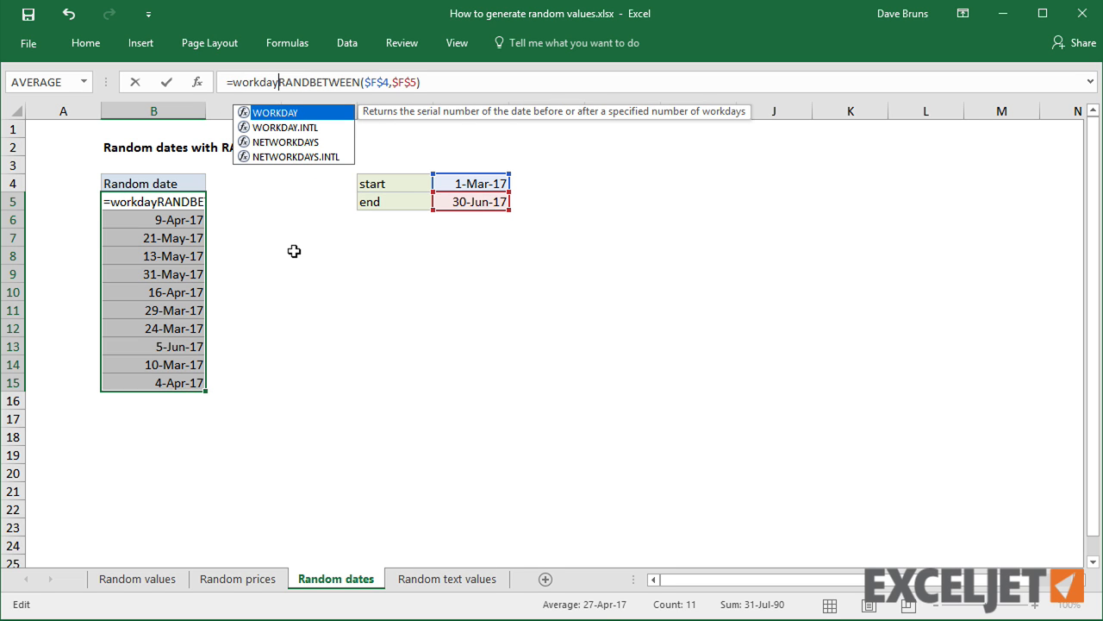
{"action": "type", "text": "("}
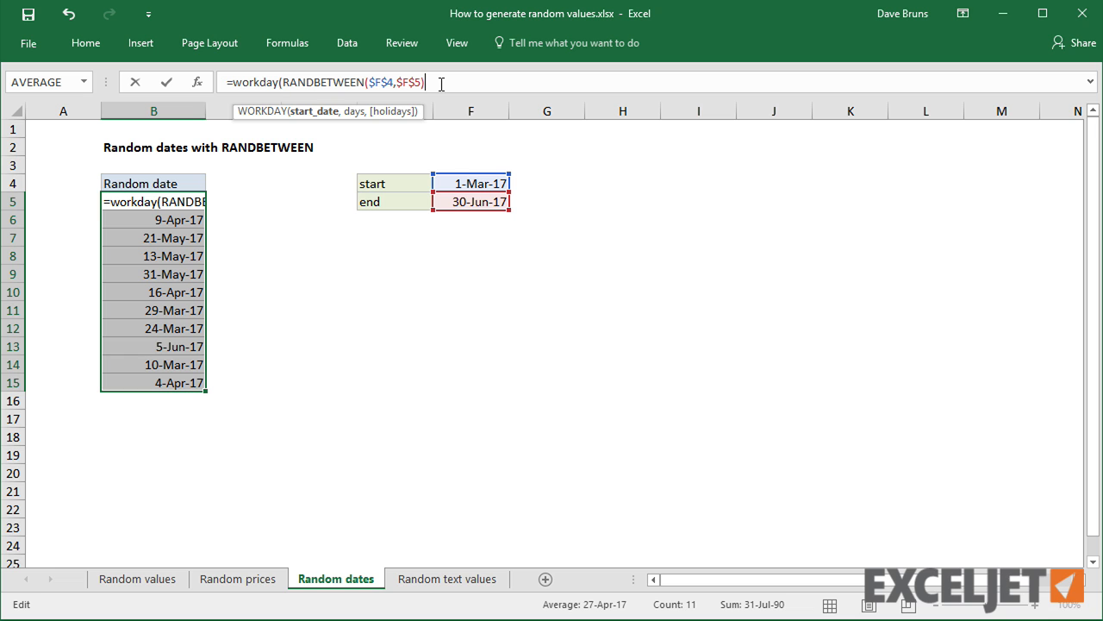
{"action": "type", "text": ",1"}
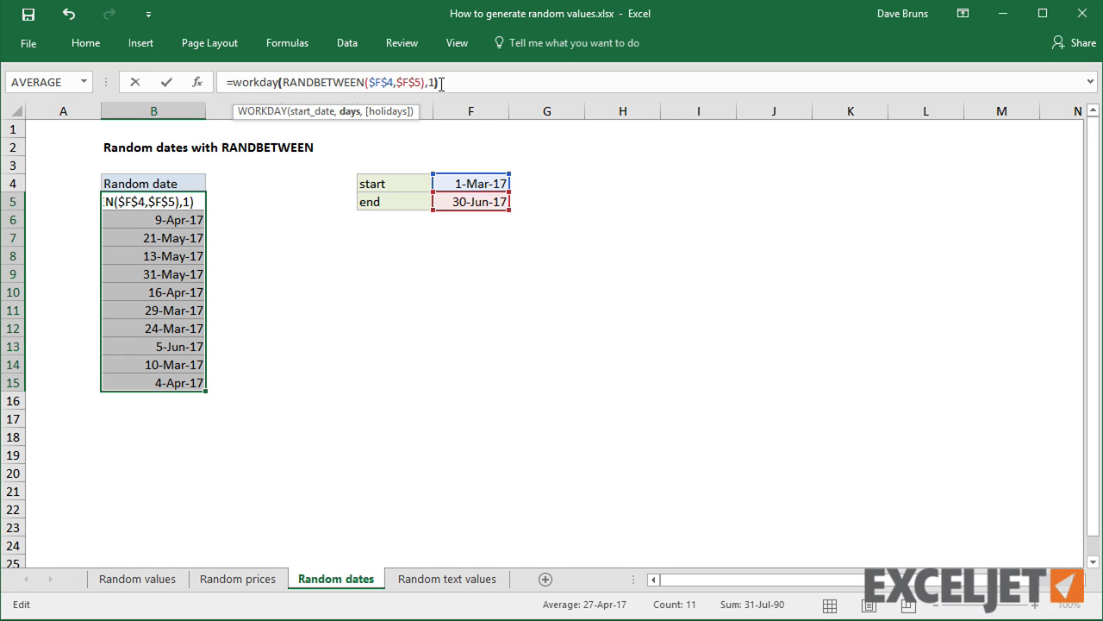
{"action": "key", "text": "ctrl+shift+enter"}
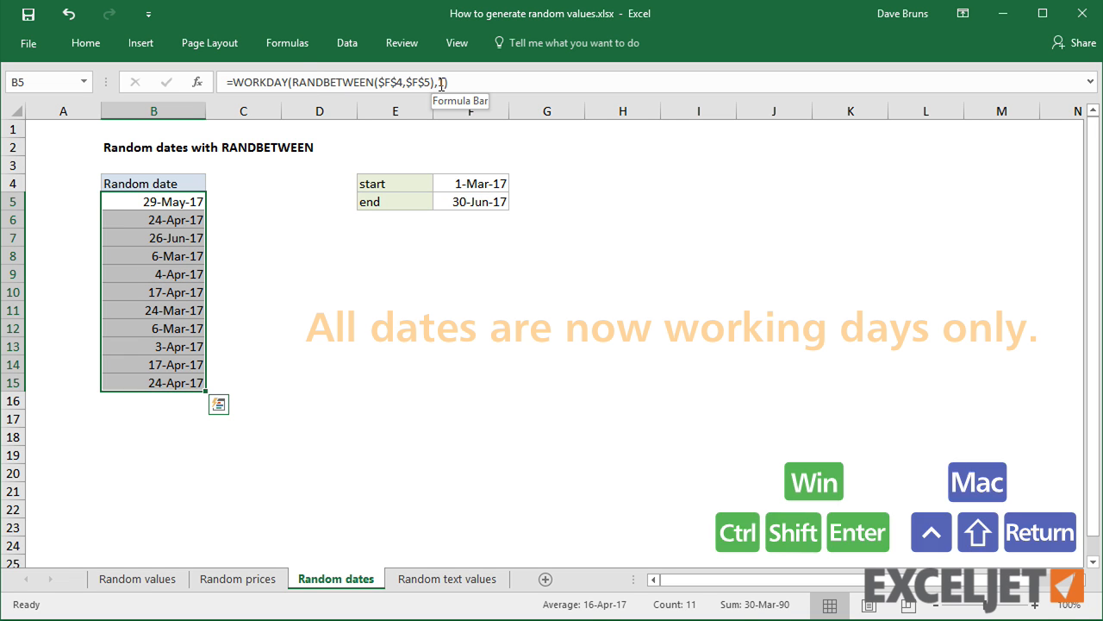
{"action": "left_click", "coordinate": [154, 418]}
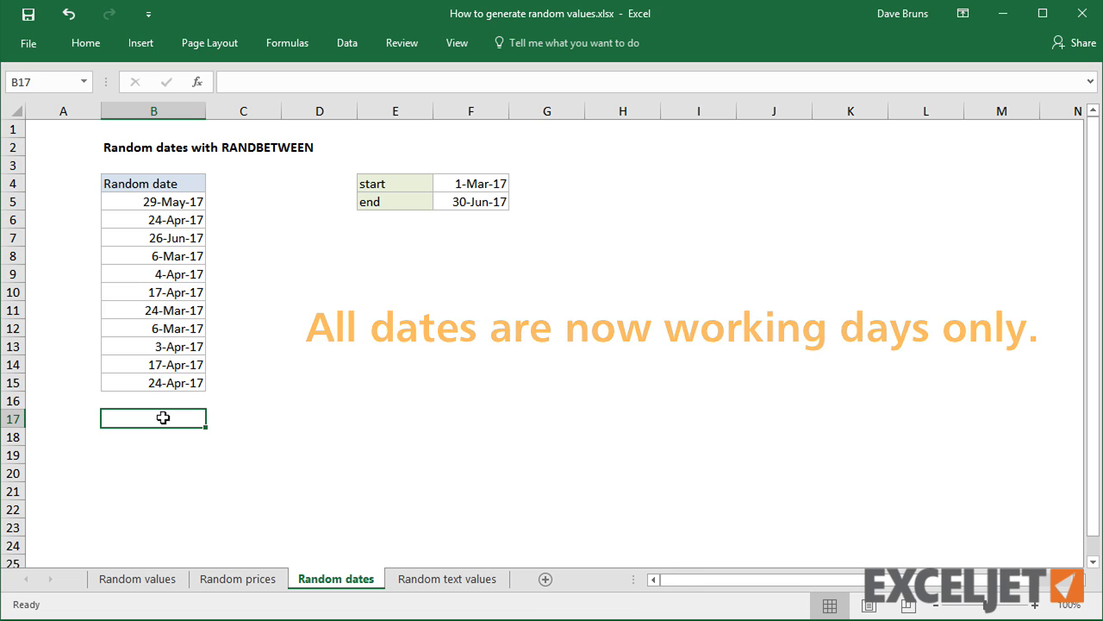
{"action": "mouse_move", "coordinate": [275, 428]}
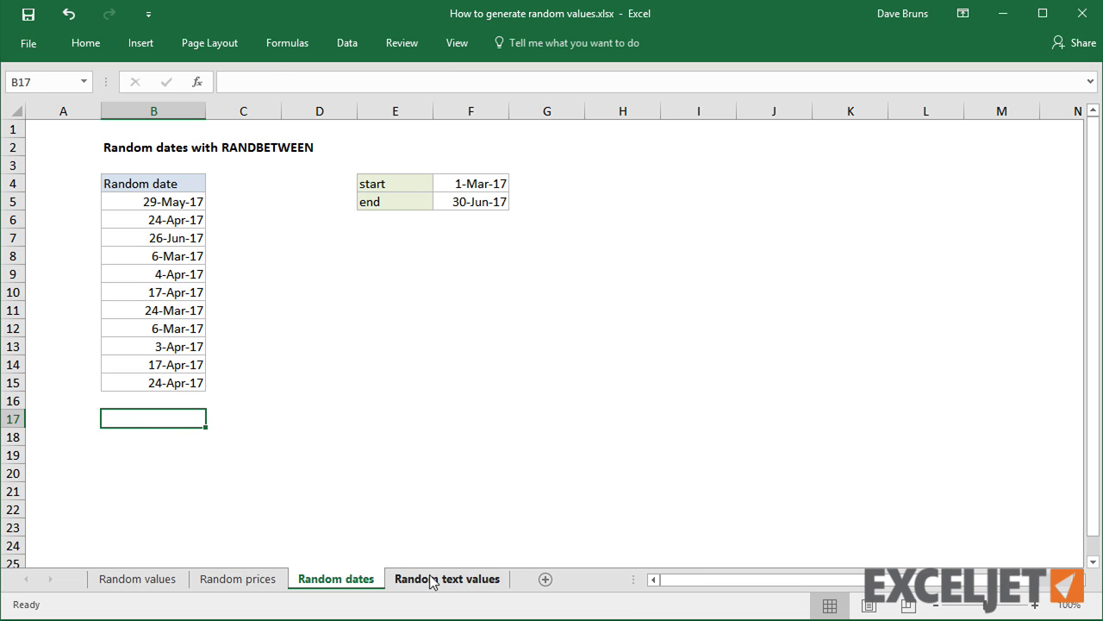
Open the Random text values sheet and scroll through its Name list.
{"action": "left_click", "coordinate": [447, 578]}
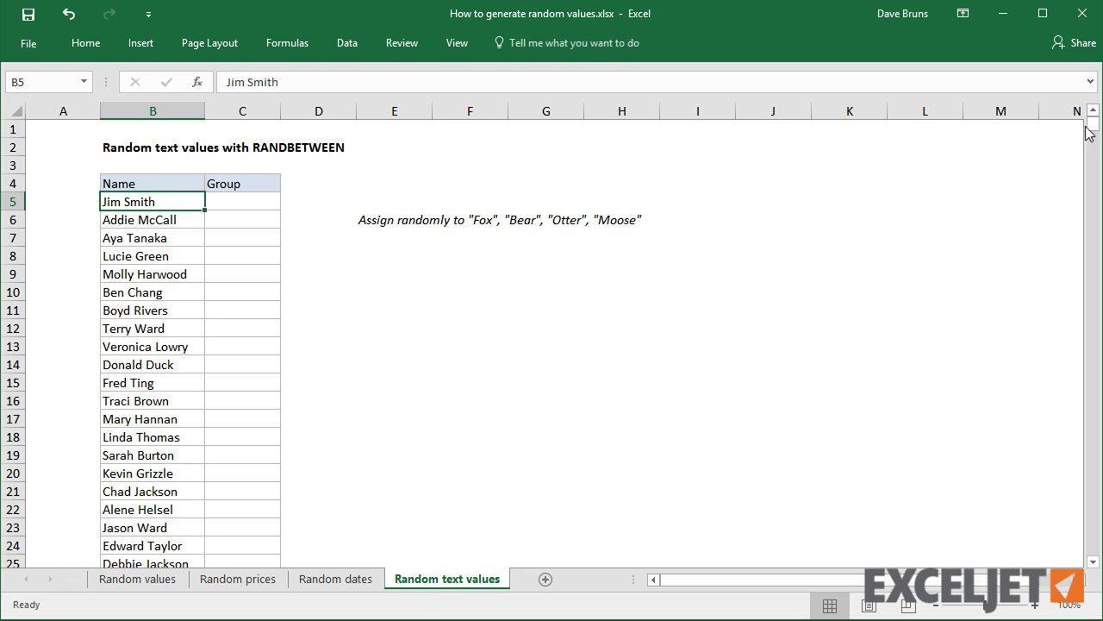
{"action": "left_click_drag", "start_coordinate": [1093, 134], "coordinate": [1093, 379]}
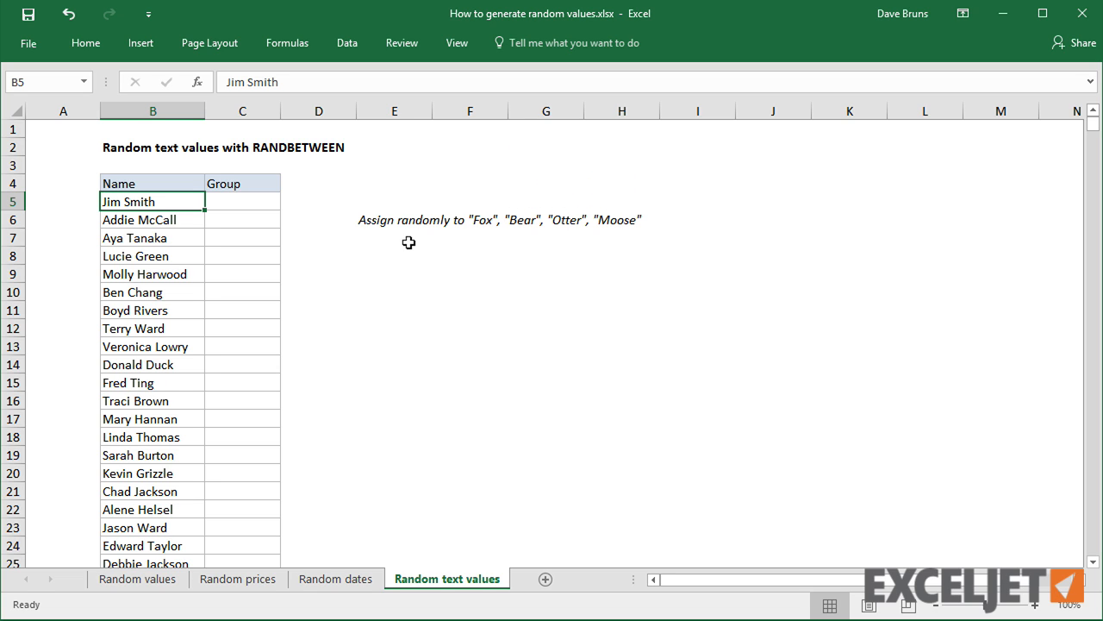
Enter =CHOOSE(1,"Fox","Bear","Otter","Moose") in Jim Smith's Group cell C5.
{"action": "left_click", "coordinate": [242, 201]}
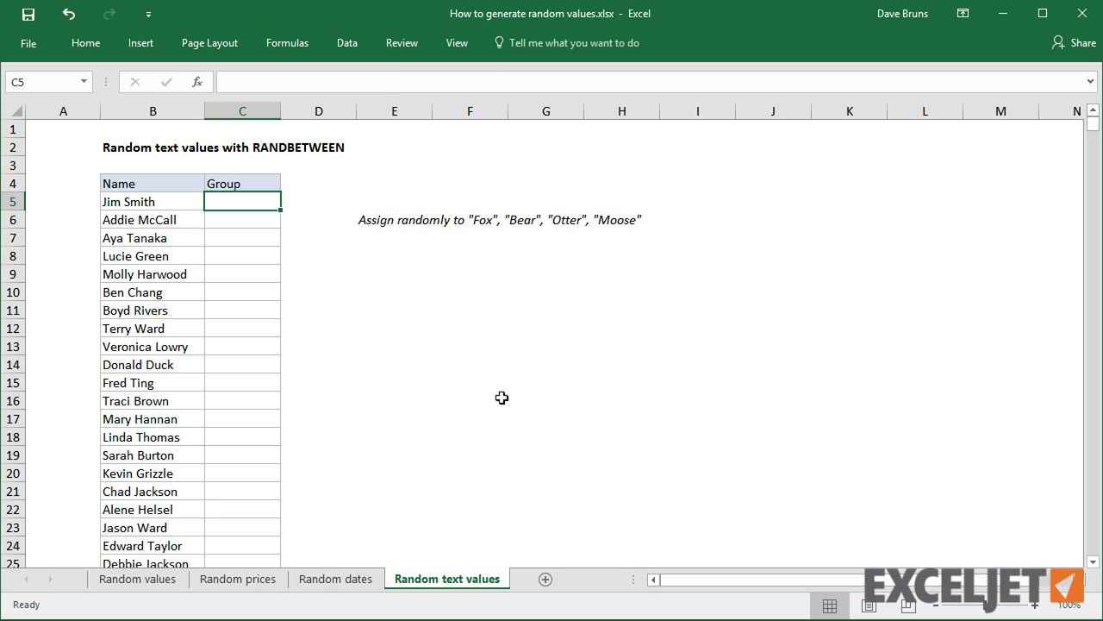
{"action": "type", "text": "=choose"}
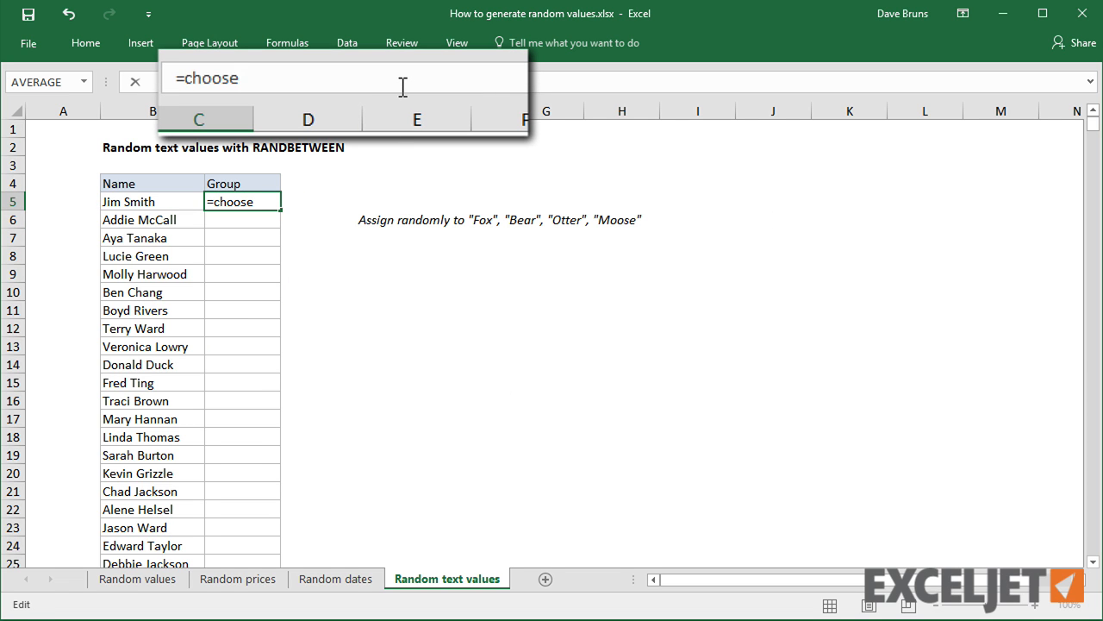
{"action": "type", "text": "(1,"}
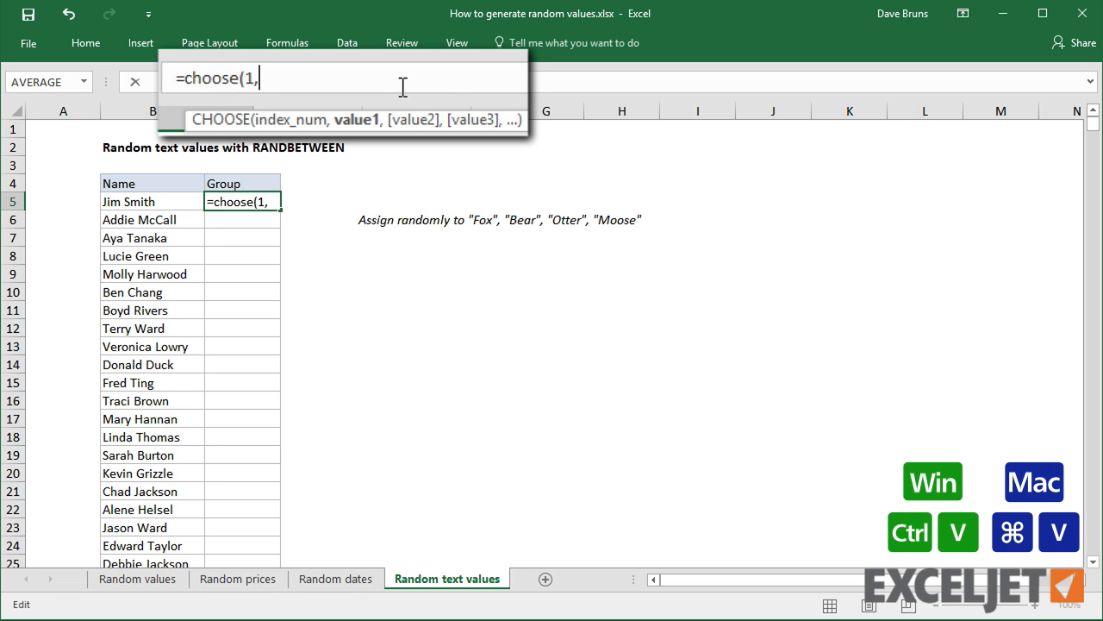
{"action": "type", "text": "\"Fox\", \"Bear\", \"Otter\", \"Moose\""}
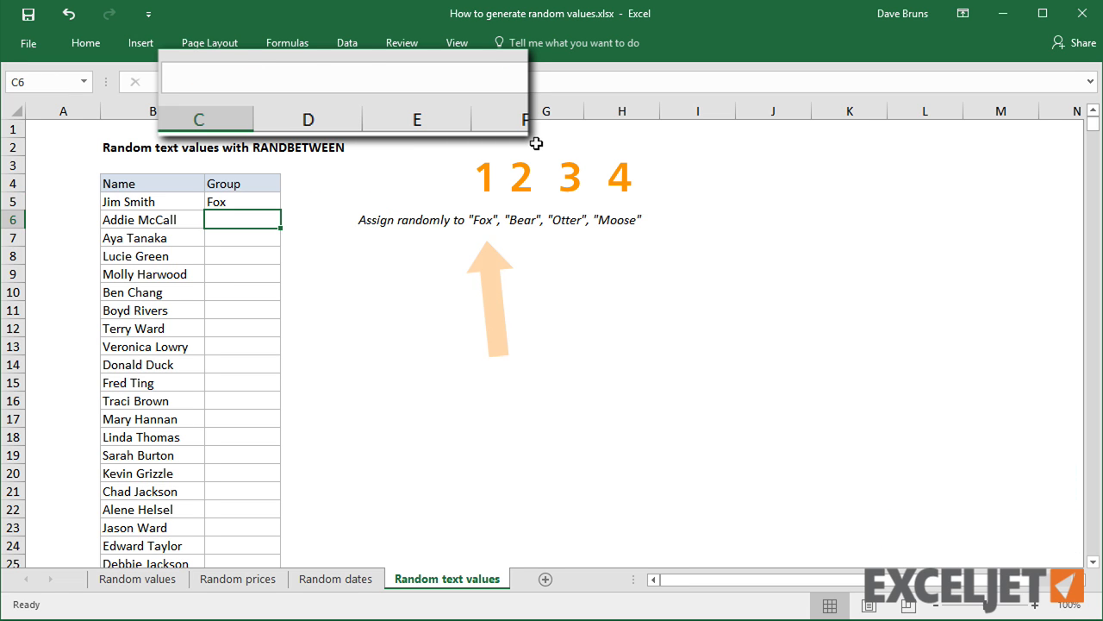
{"action": "left_click", "coordinate": [243, 201]}
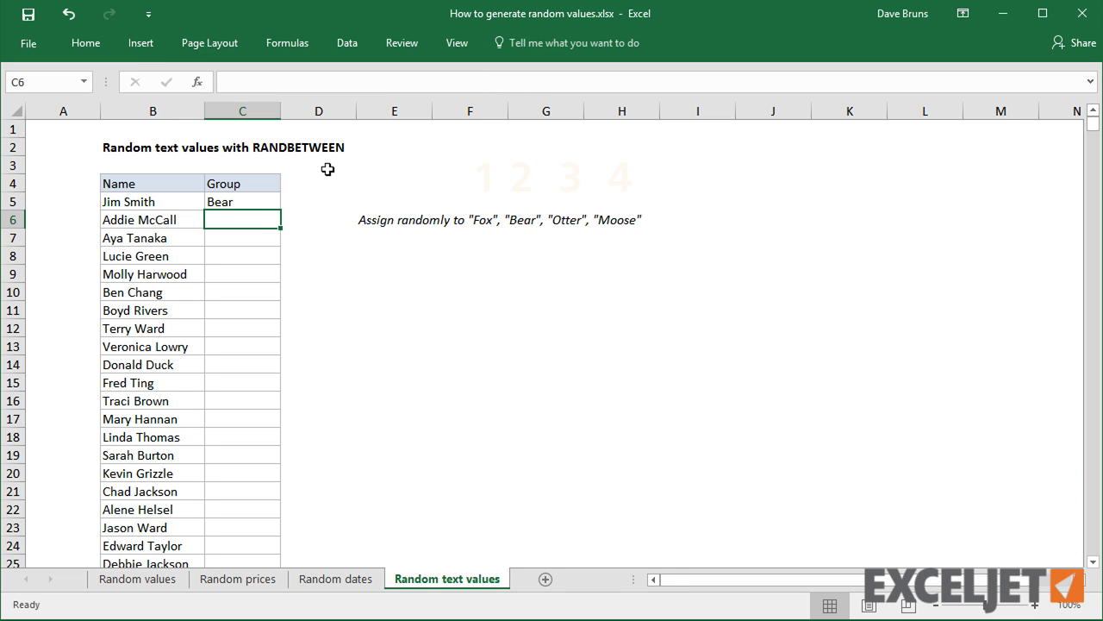
{"action": "mouse_move", "coordinate": [266, 212]}
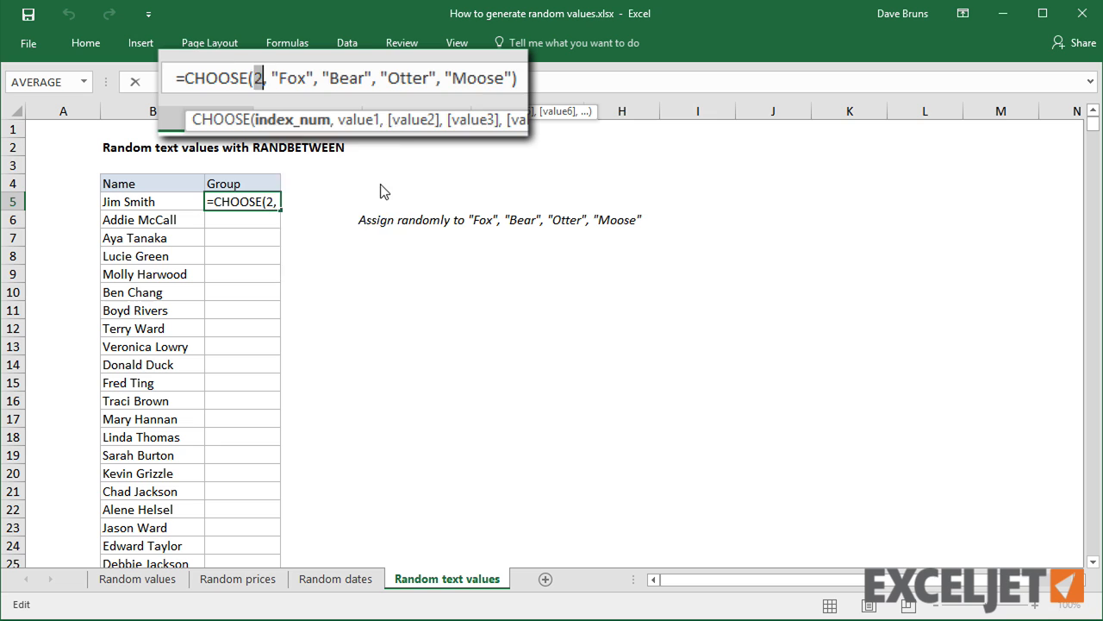
Replace the CHOOSE index with RANDBETWEEN(1,4) throughout the Group column.
{"action": "type", "text": "RANDBETWEEN("}
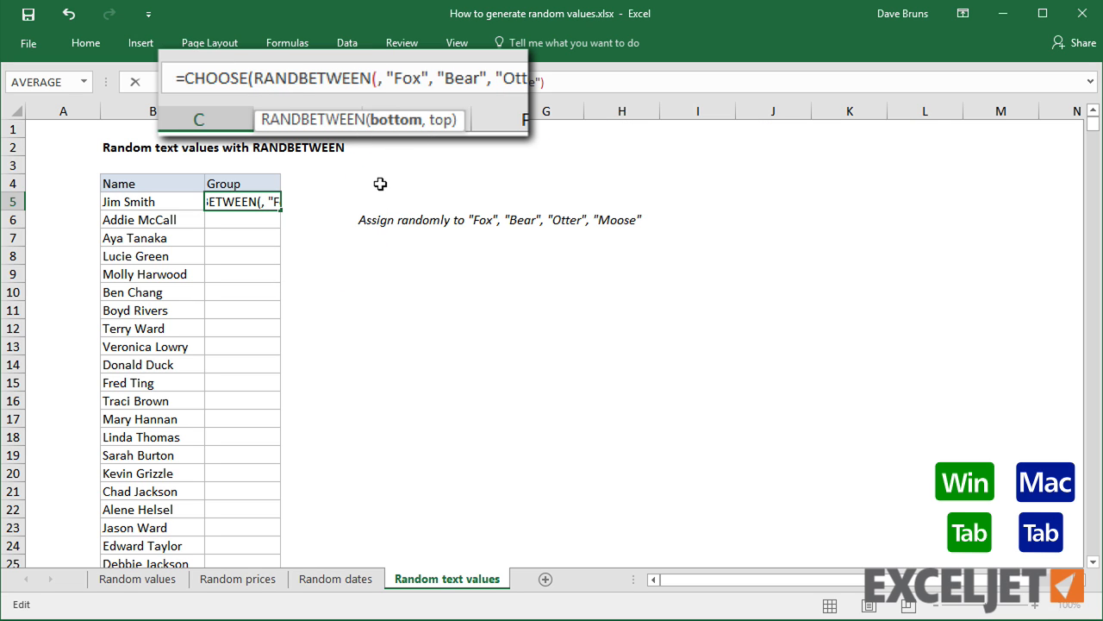
{"action": "type", "text": "1,"}
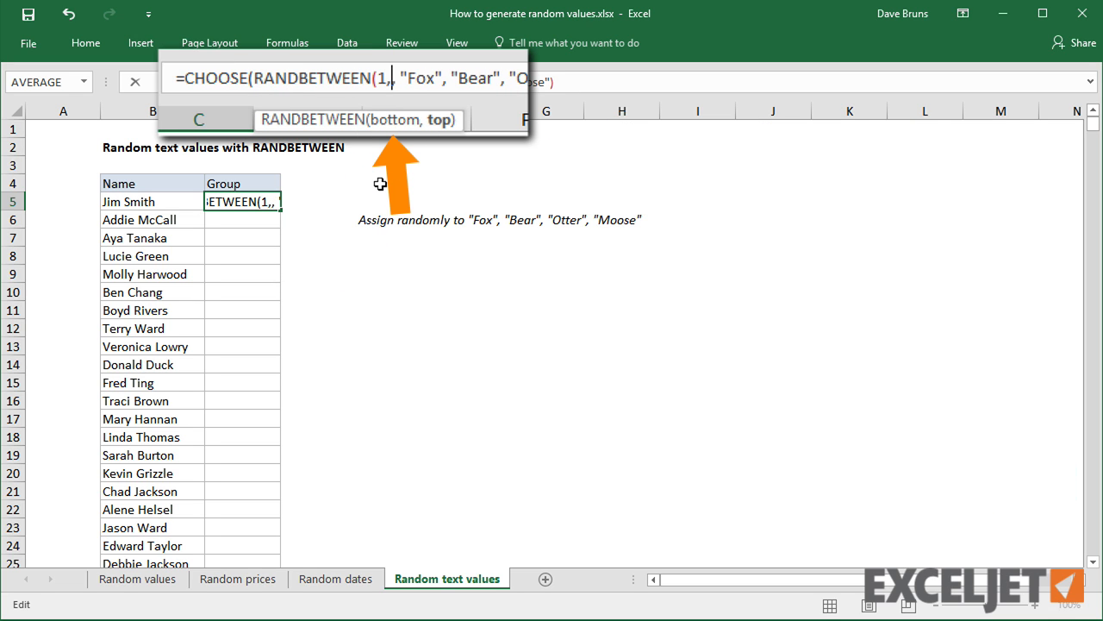
{"action": "type", "text": "4)"}
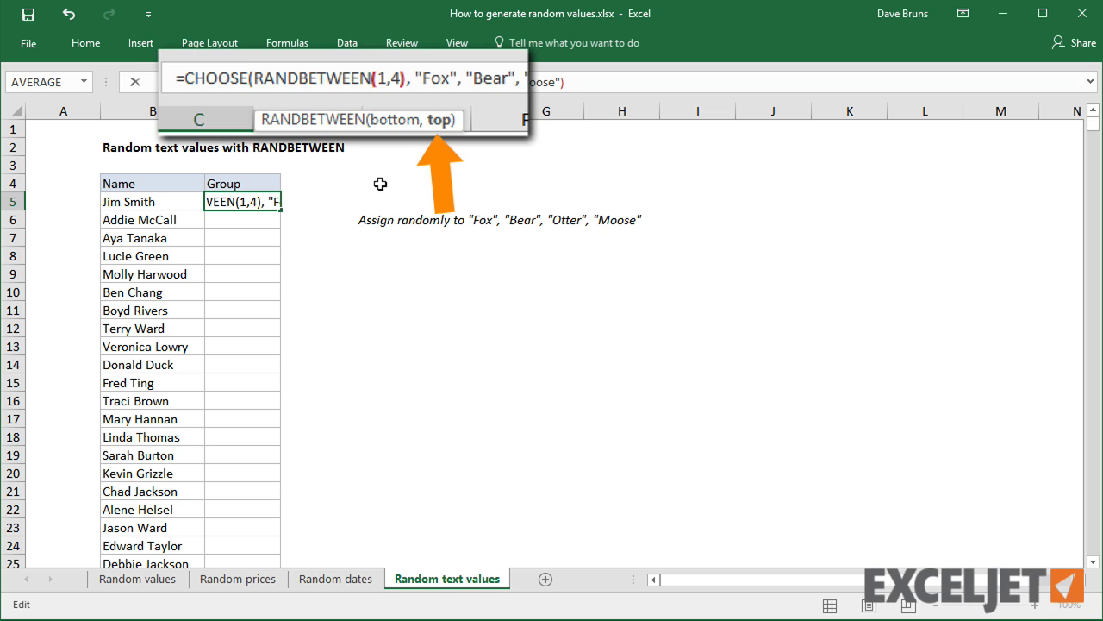
{"action": "key", "text": "Enter"}
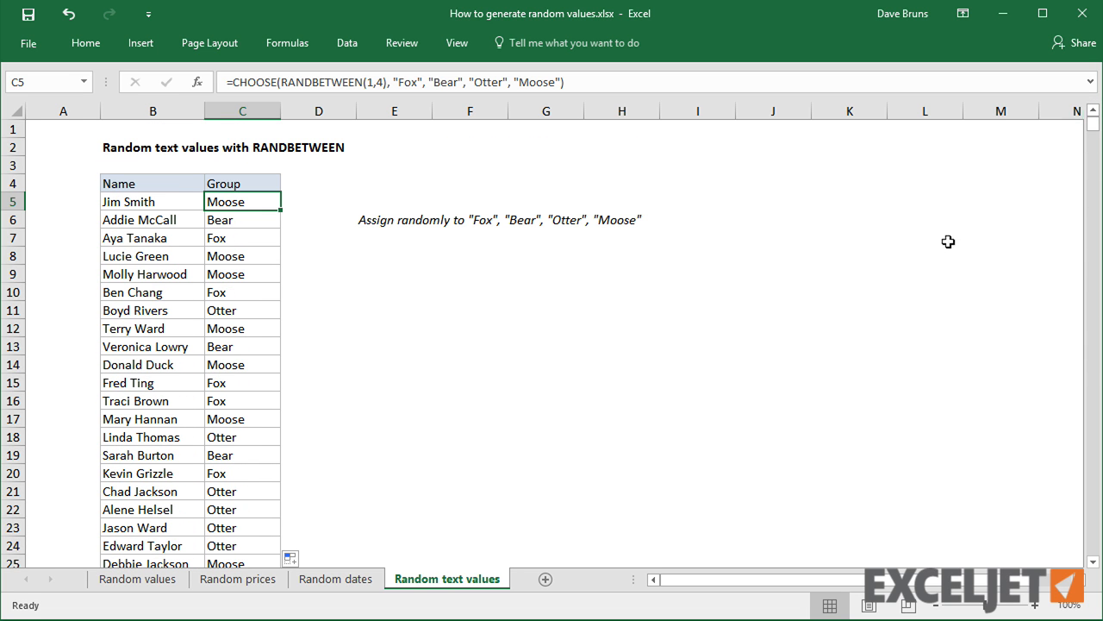
{"action": "mouse_move", "coordinate": [901, 273]}
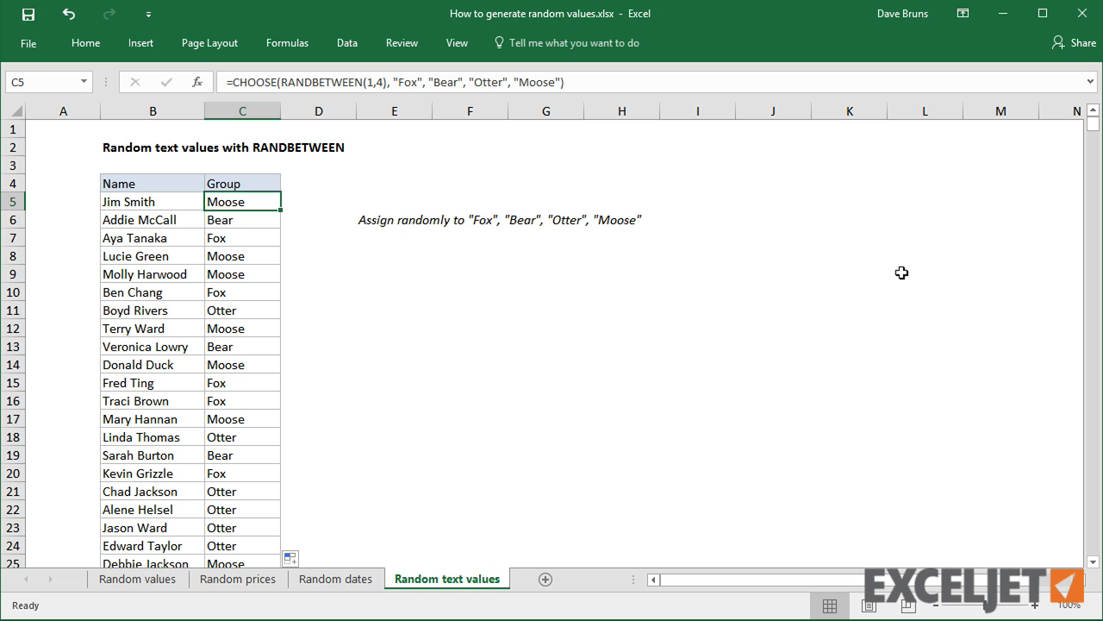
Enter numbers beside the table to reshuffle groups, then copy all 1000 Group cells.
{"action": "left_click", "coordinate": [394, 291]}
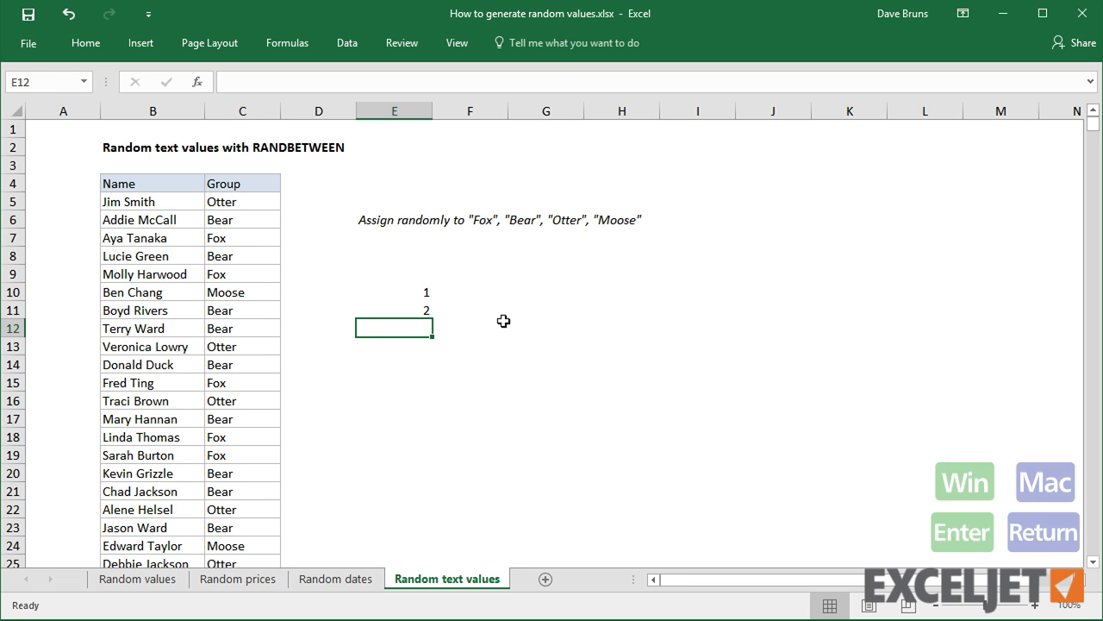
{"action": "key", "text": "enter"}
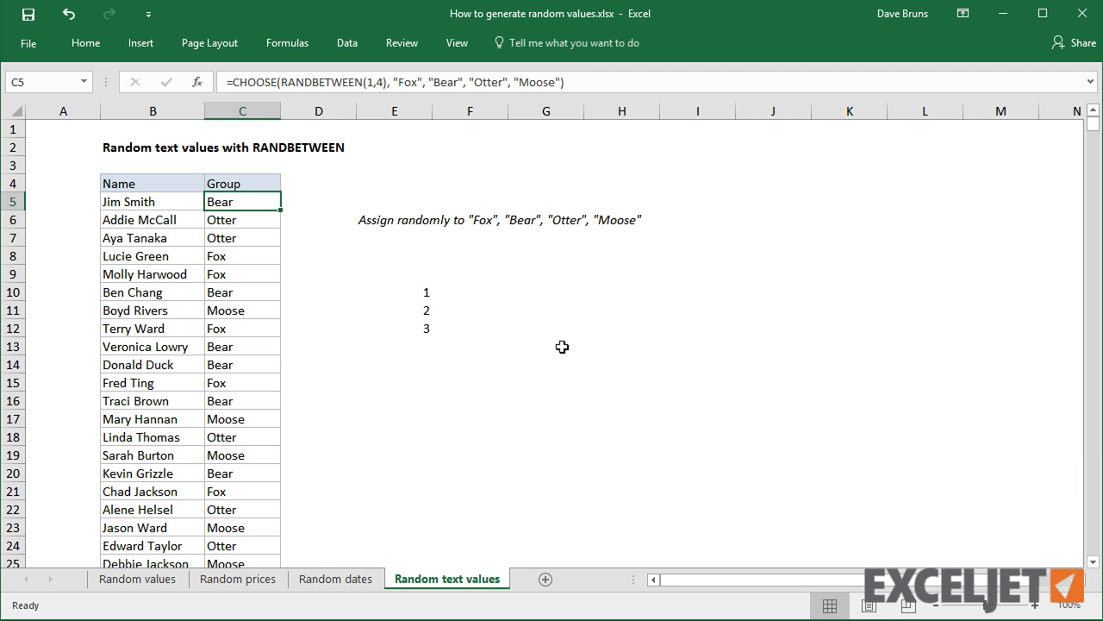
{"action": "key", "text": "ctrl+shift+down"}
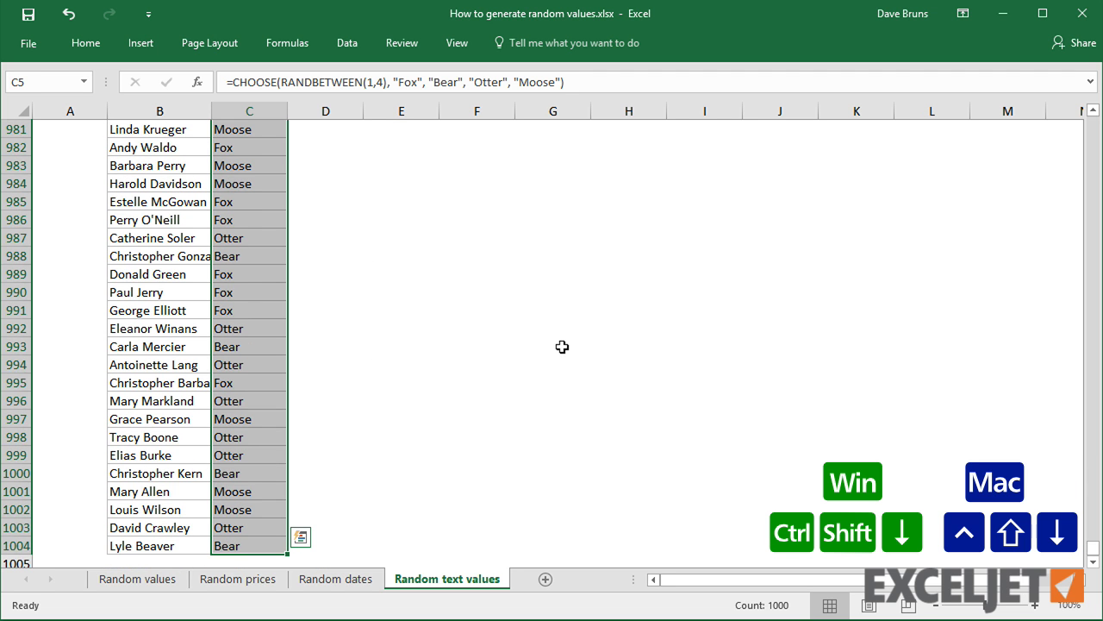
{"action": "key", "text": "ctrl+c"}
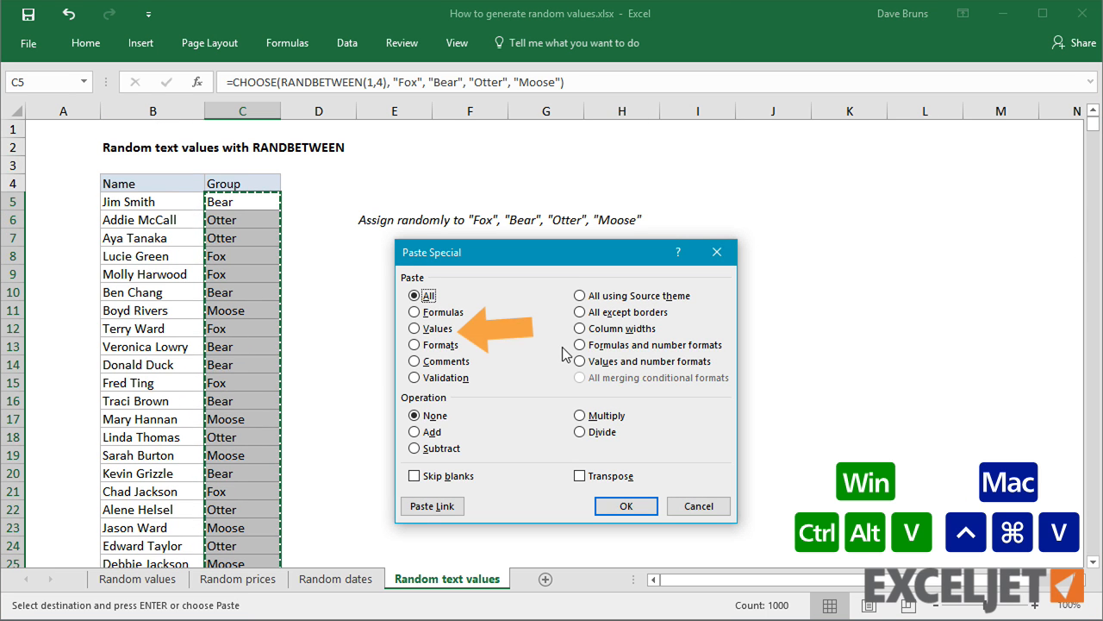
Choose Values in Paste Special for the copied Group cells.
{"action": "left_click", "coordinate": [415, 327]}
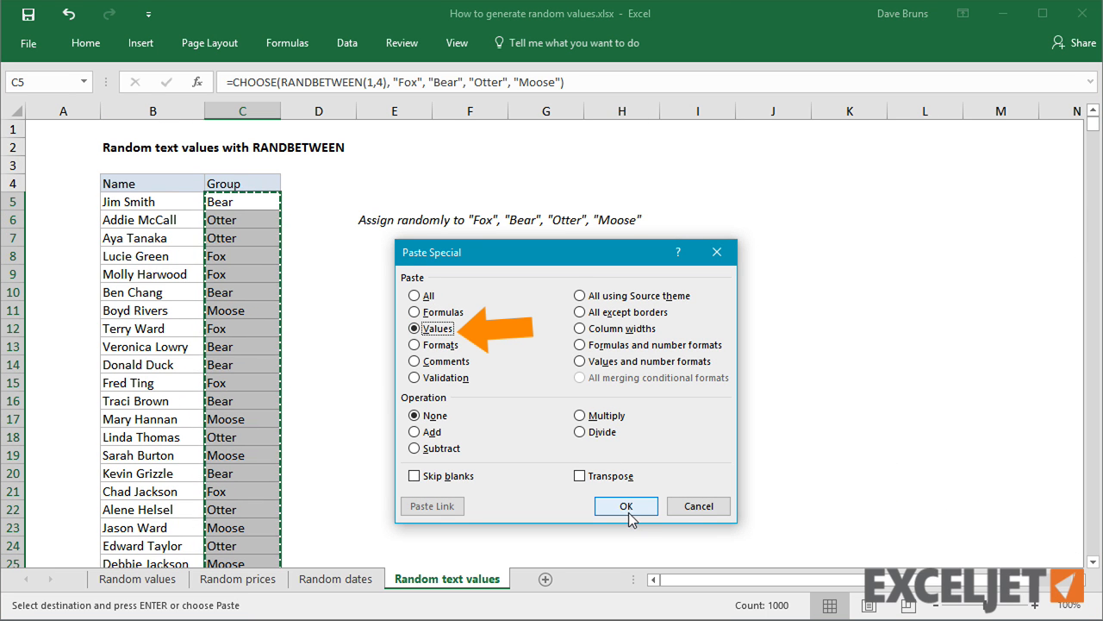